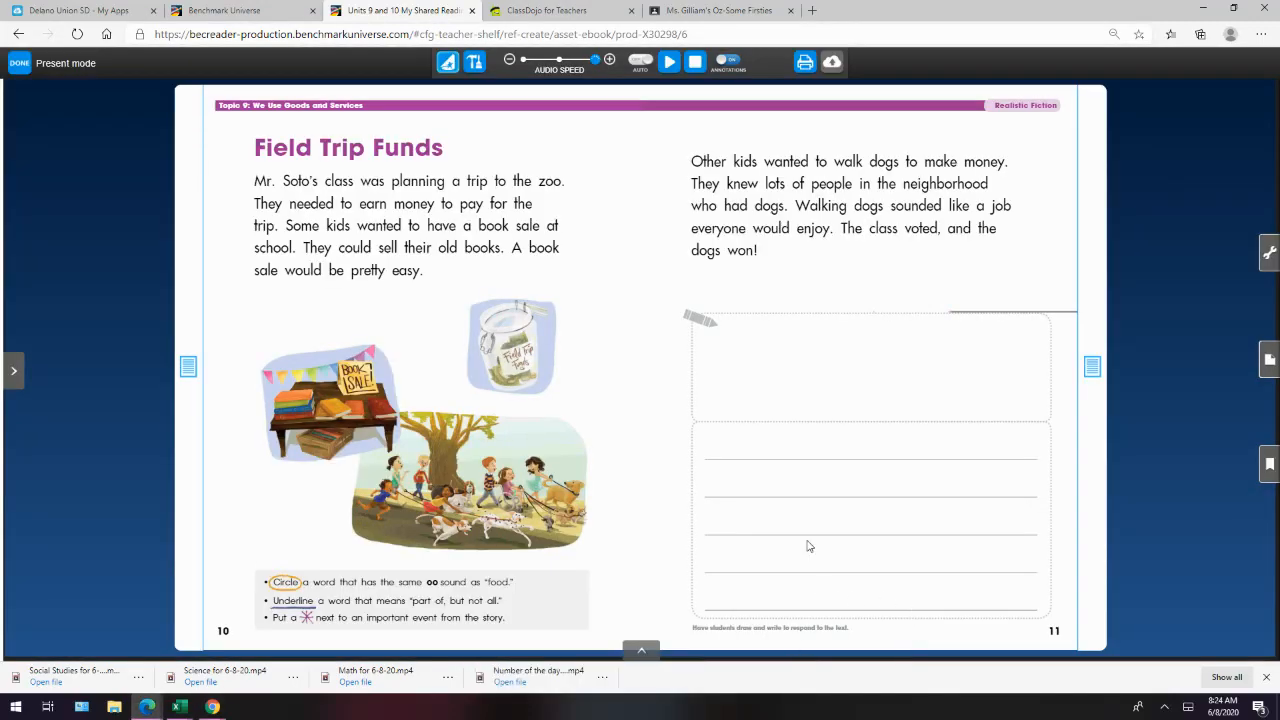
pyautogui.moveTo(796, 460)
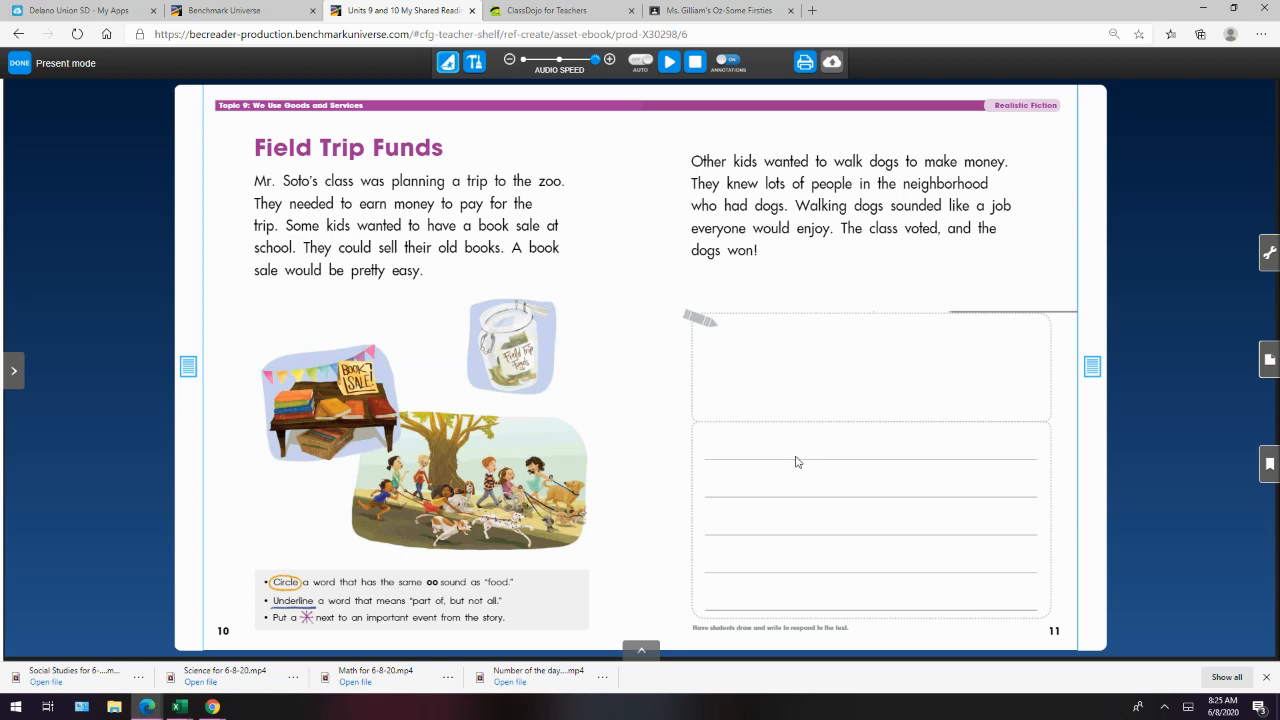
pyautogui.moveTo(796, 462)
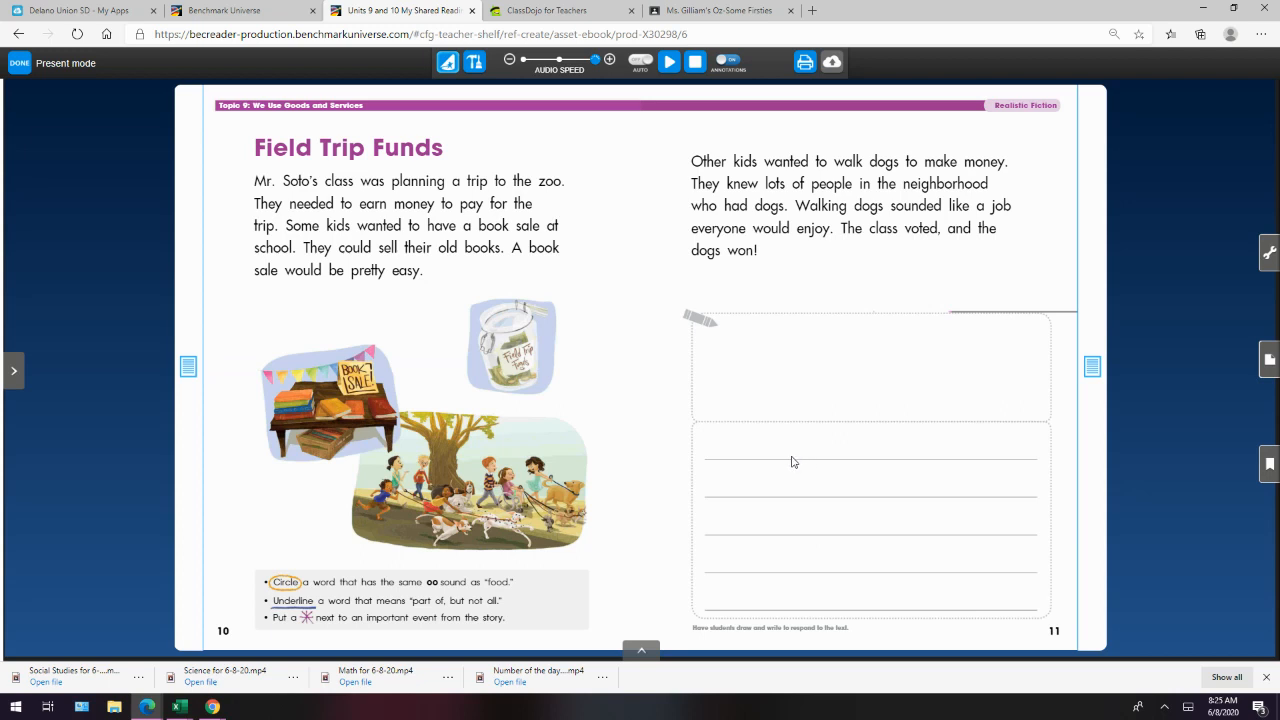
pyautogui.moveTo(540, 214)
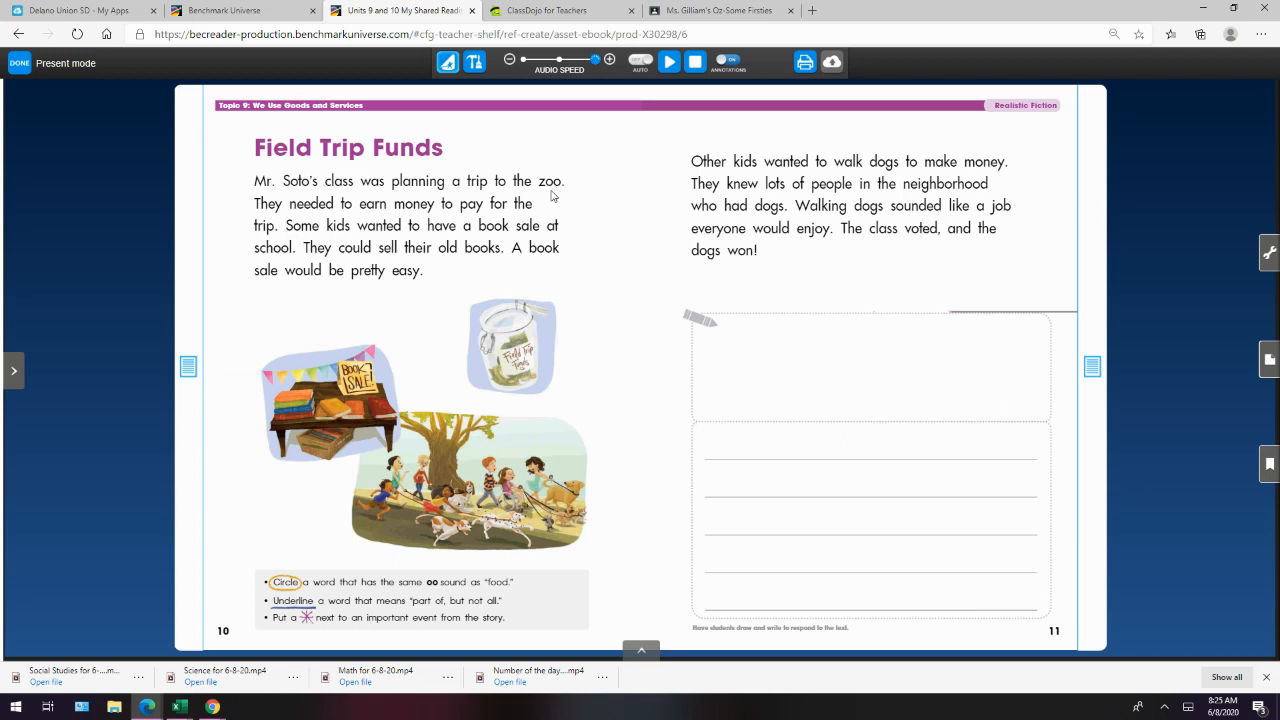
pyautogui.moveTo(552, 192)
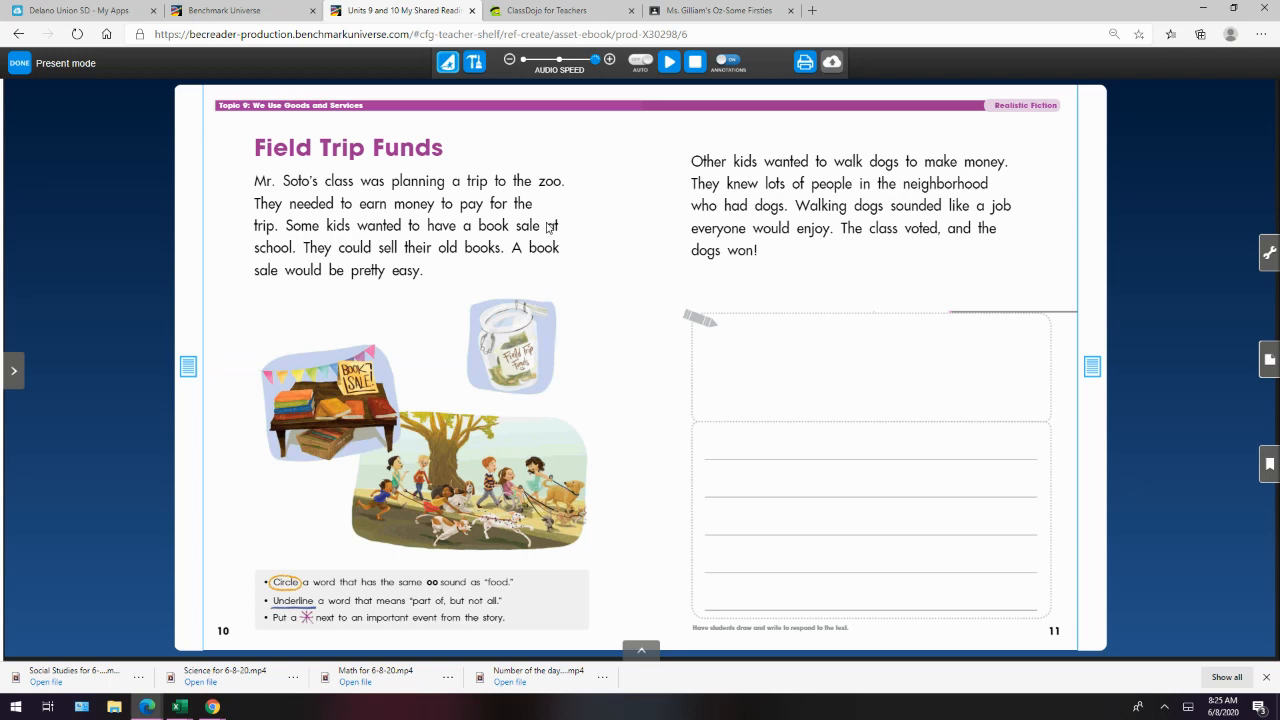
pyautogui.moveTo(548, 228)
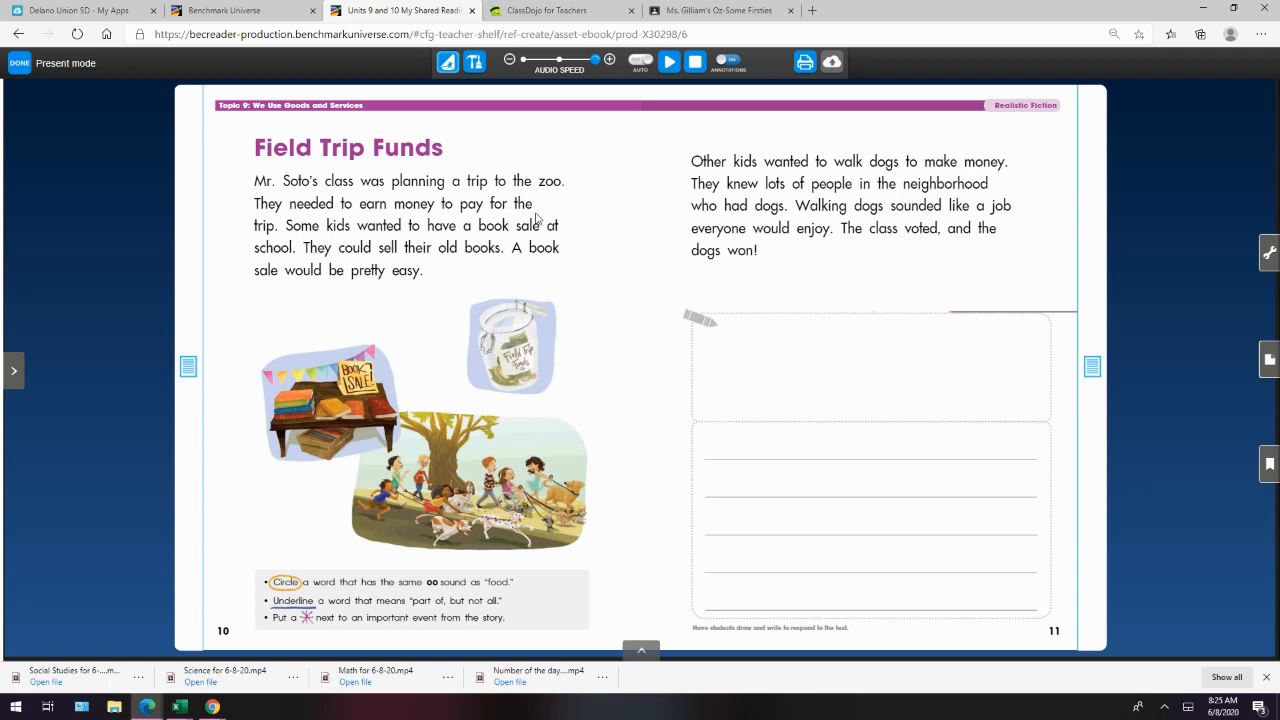
pyautogui.moveTo(552, 198)
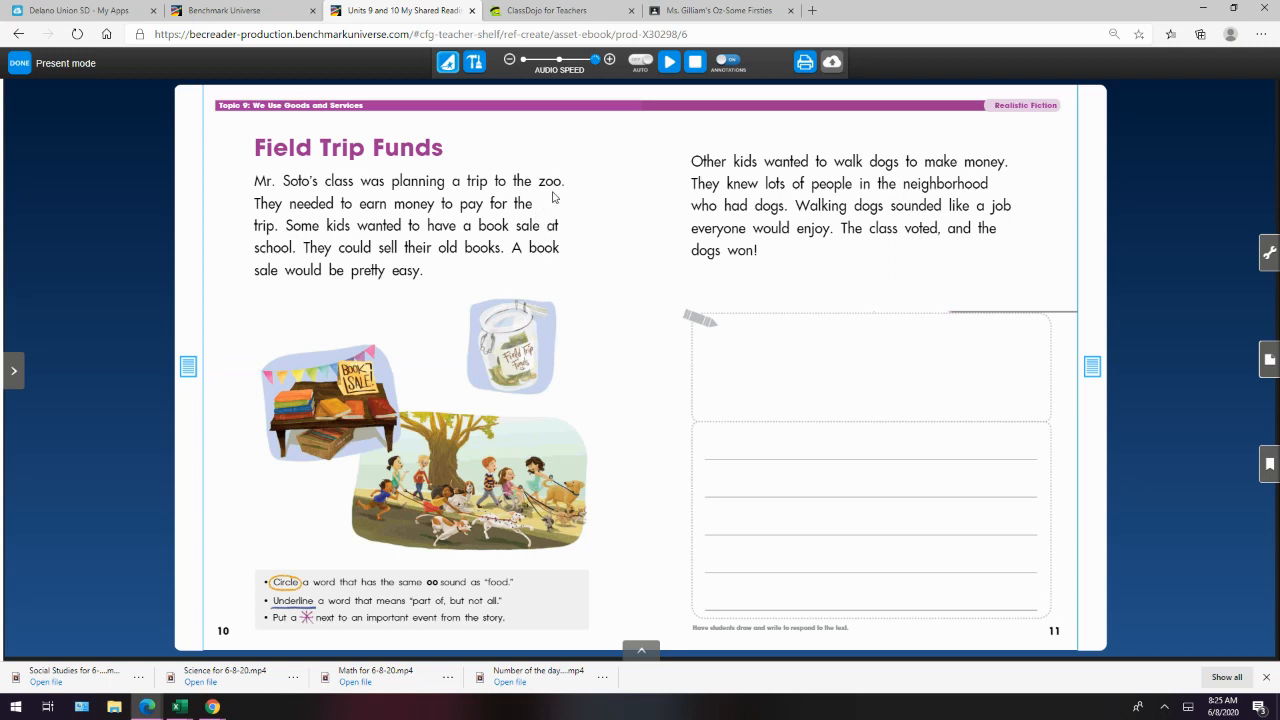
pyautogui.moveTo(508, 216)
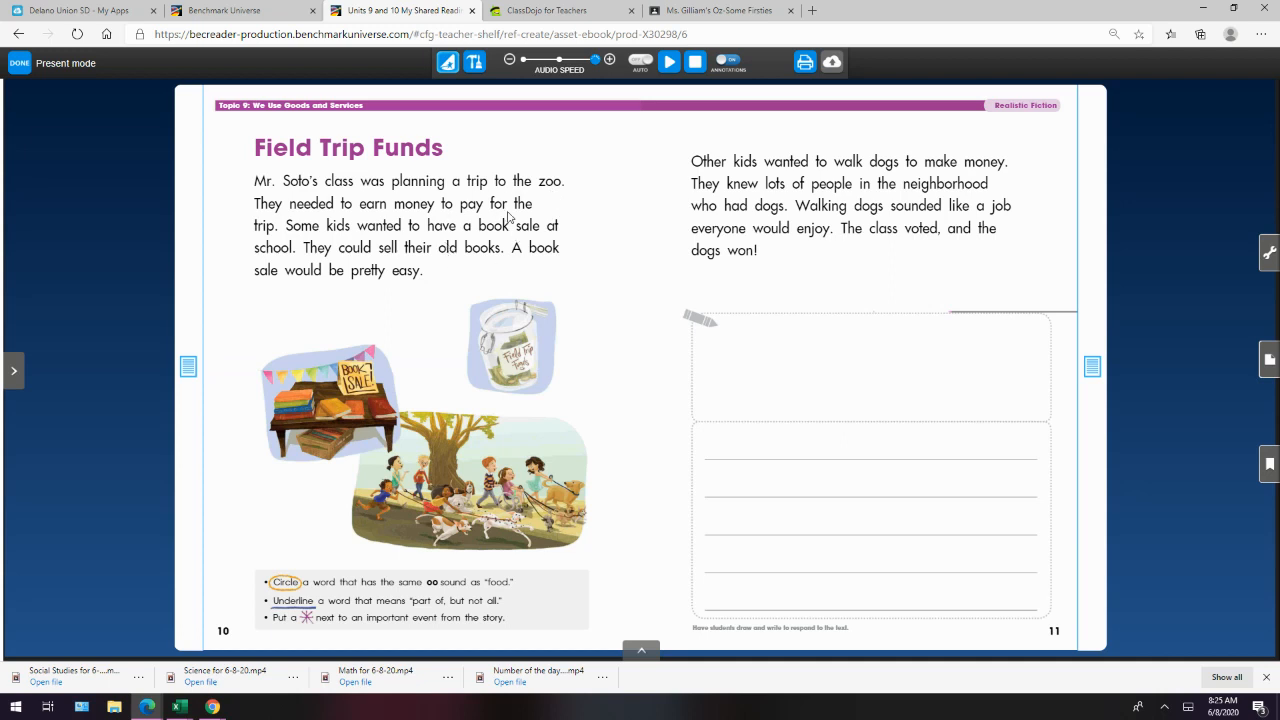
pyautogui.moveTo(480, 228)
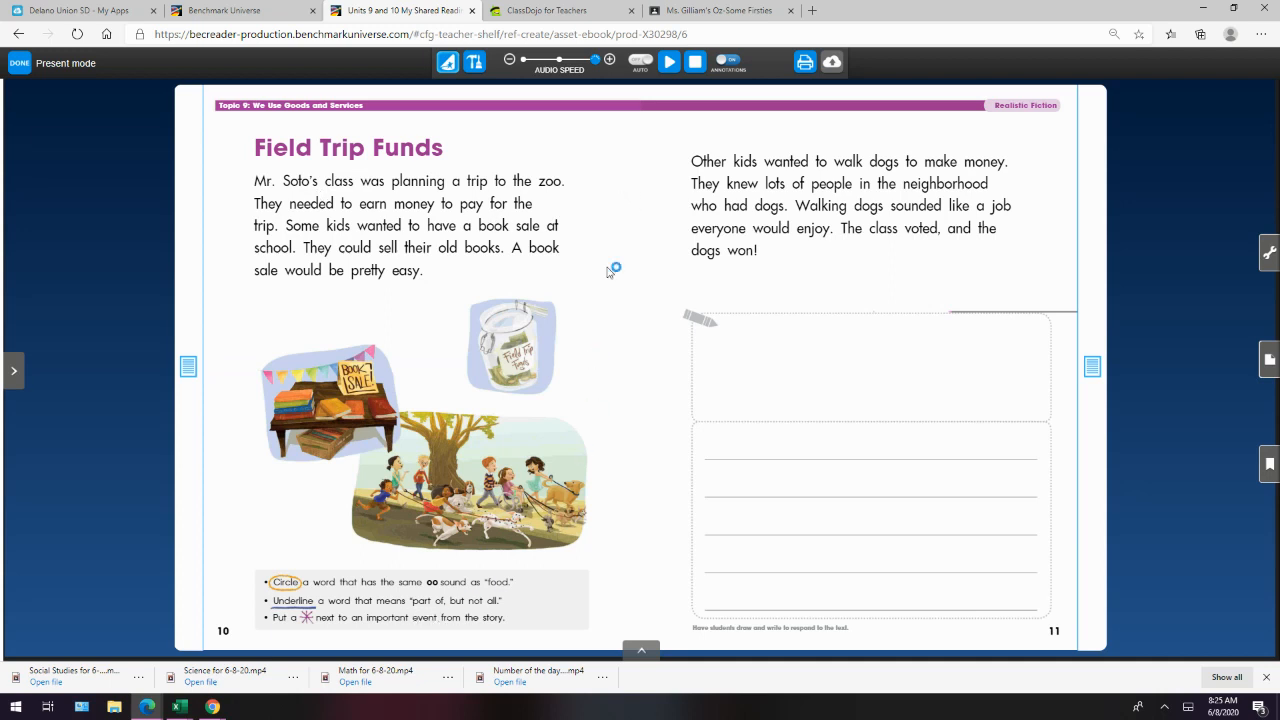
# Step: Play the read-aloud of the directions under the picture, resuming it partway through
pyautogui.click(668, 62)
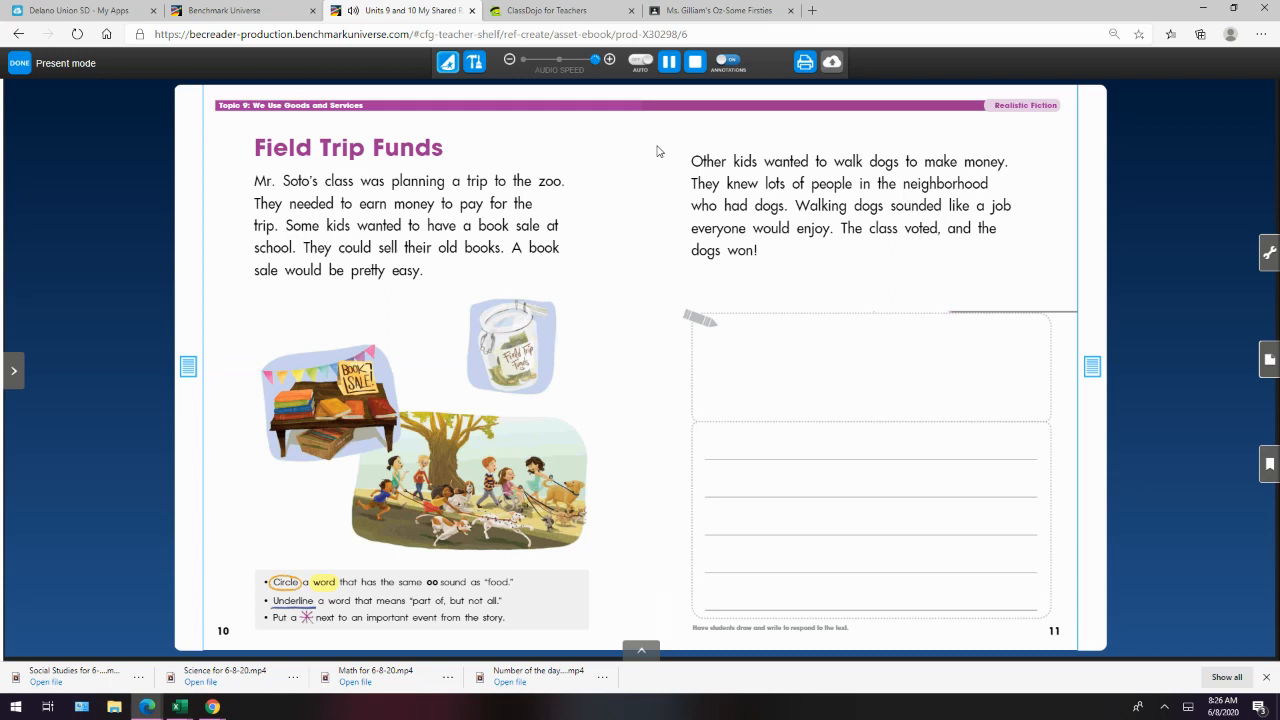
pyautogui.doubleClick(408, 582)
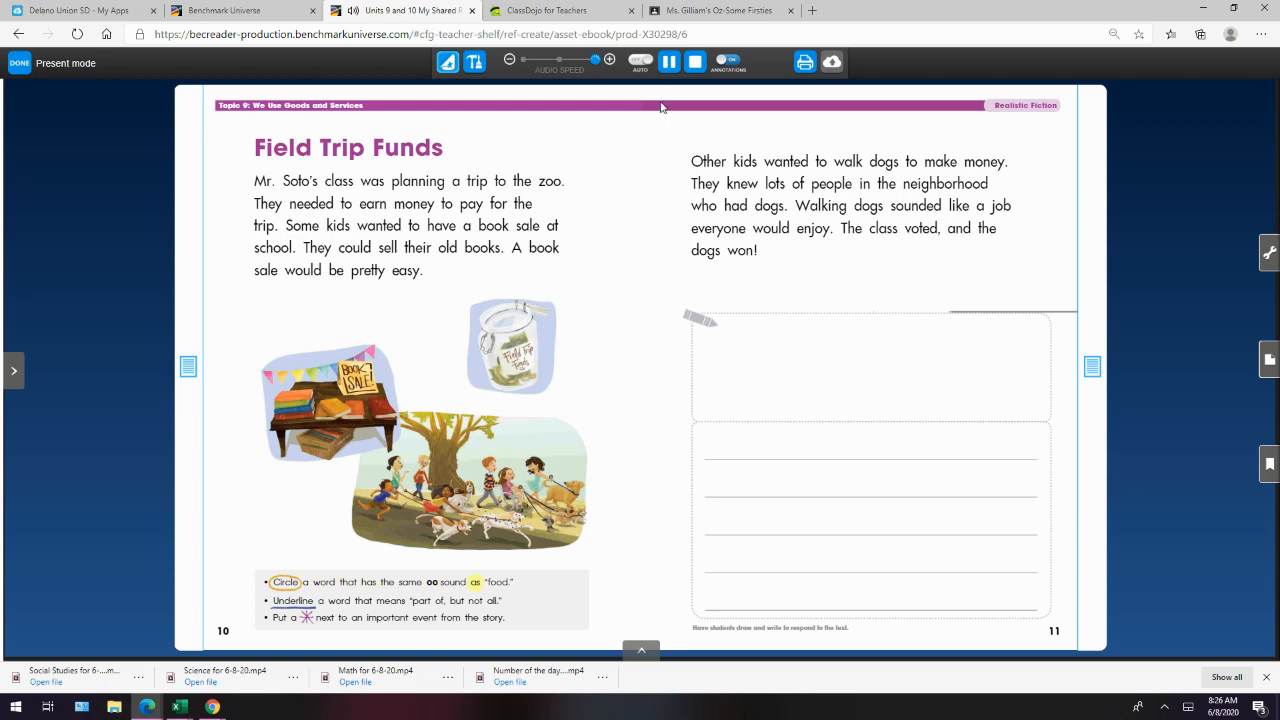
# Step: Stop narration, highlight zoo and school in yellow, and delete the neighborhood highlight
pyautogui.click(668, 62)
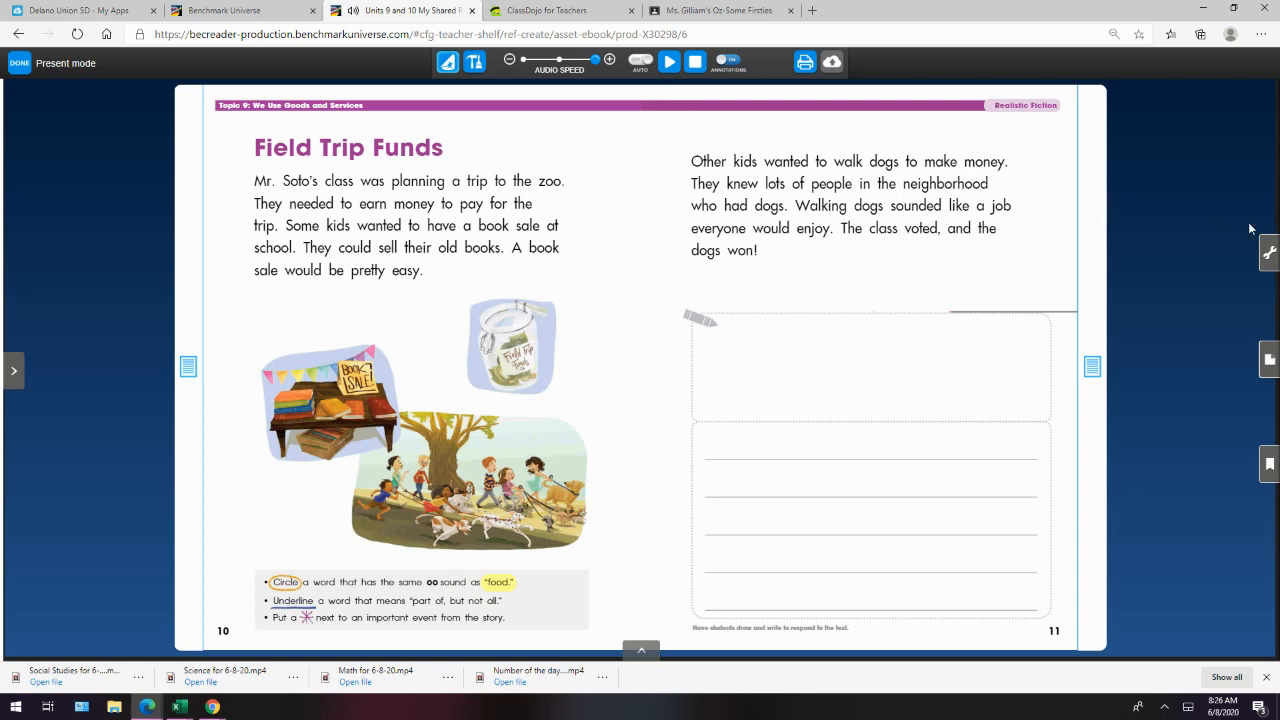
pyautogui.click(1268, 252)
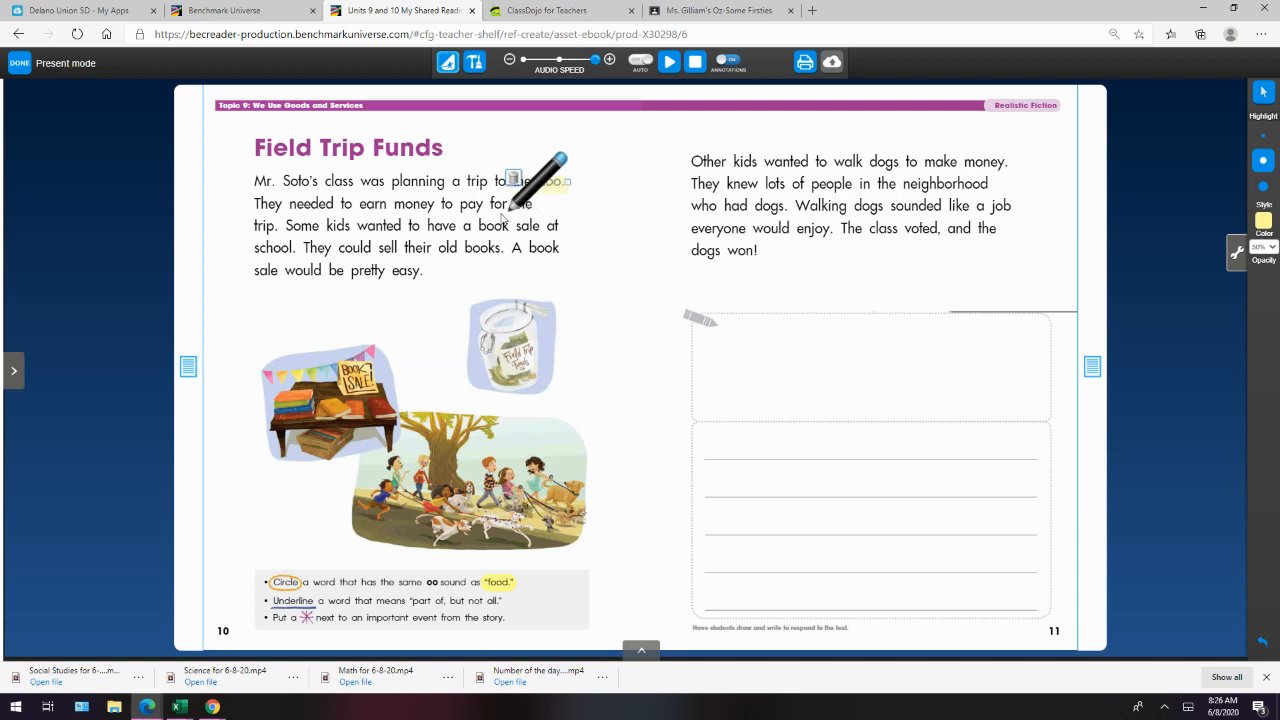
pyautogui.moveTo(496, 238)
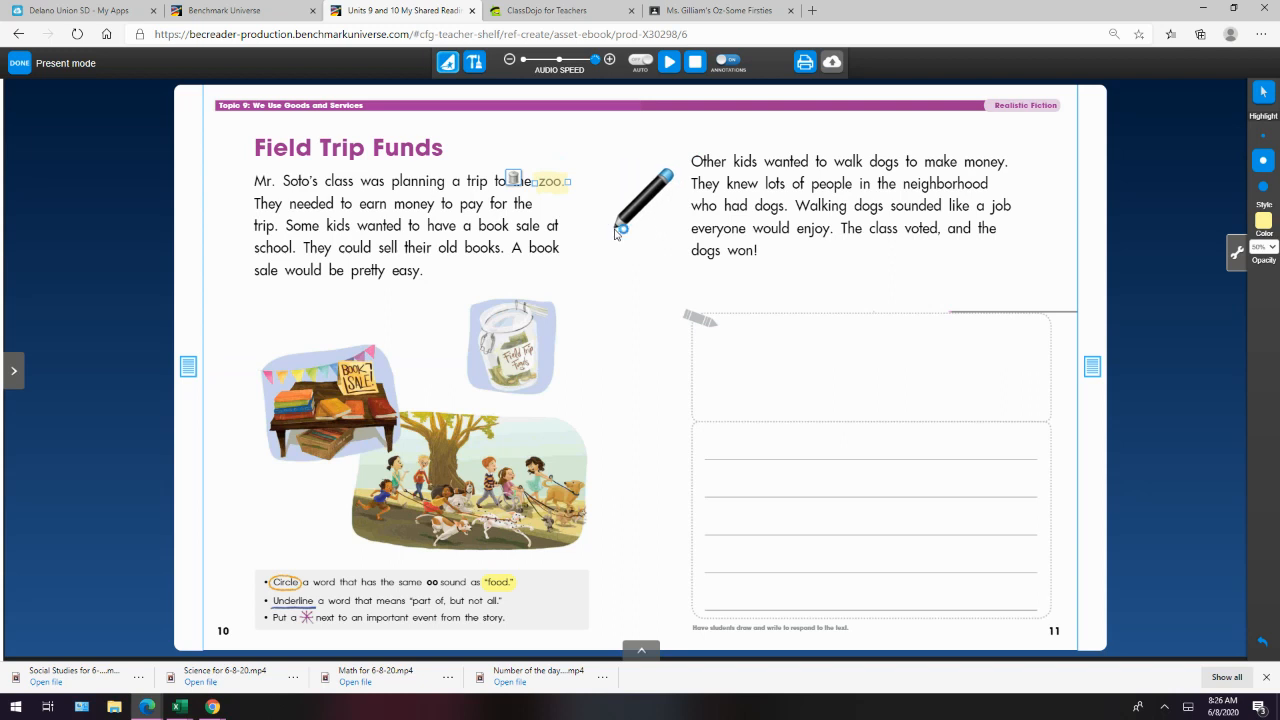
pyautogui.moveTo(622, 230)
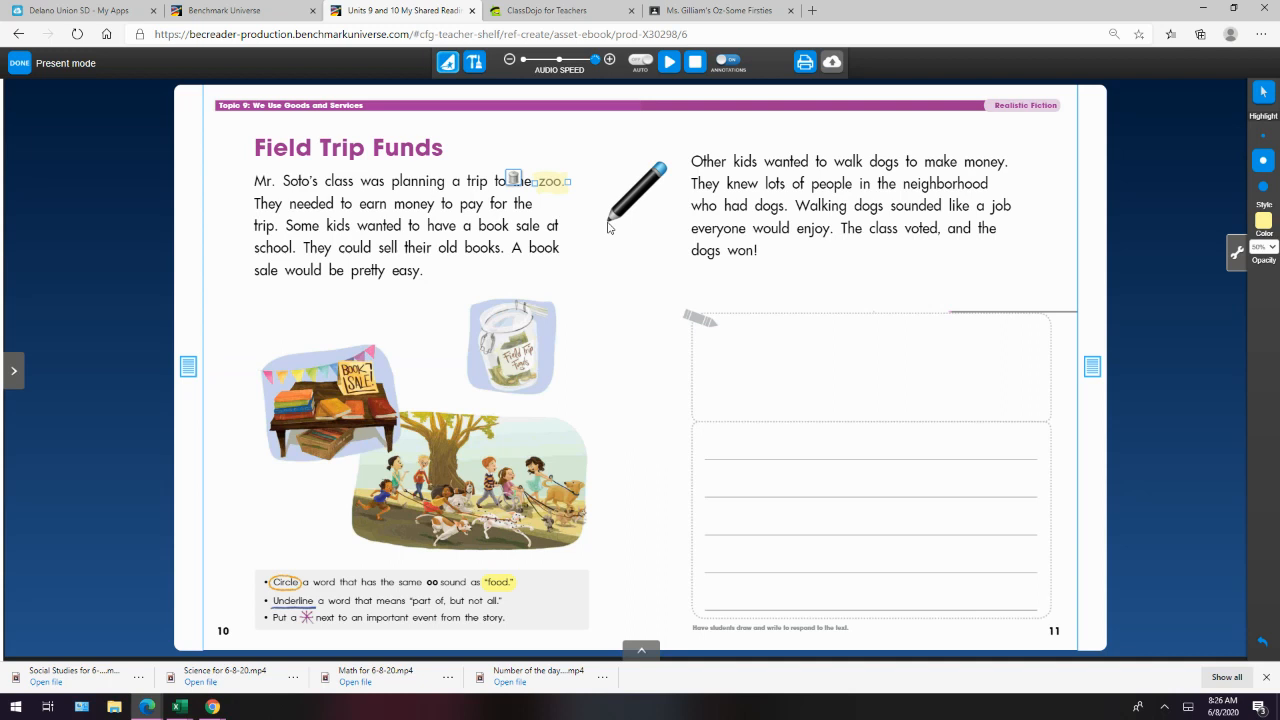
pyautogui.moveTo(490, 200)
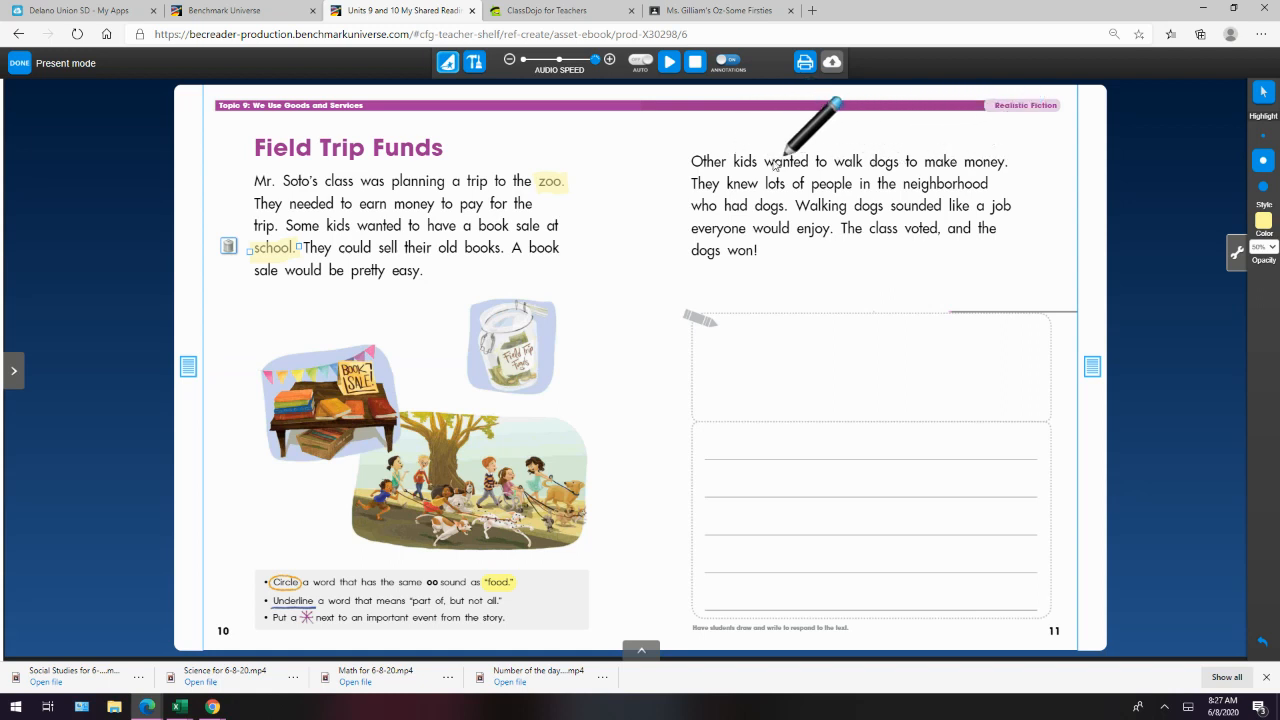
pyautogui.moveTo(960, 150)
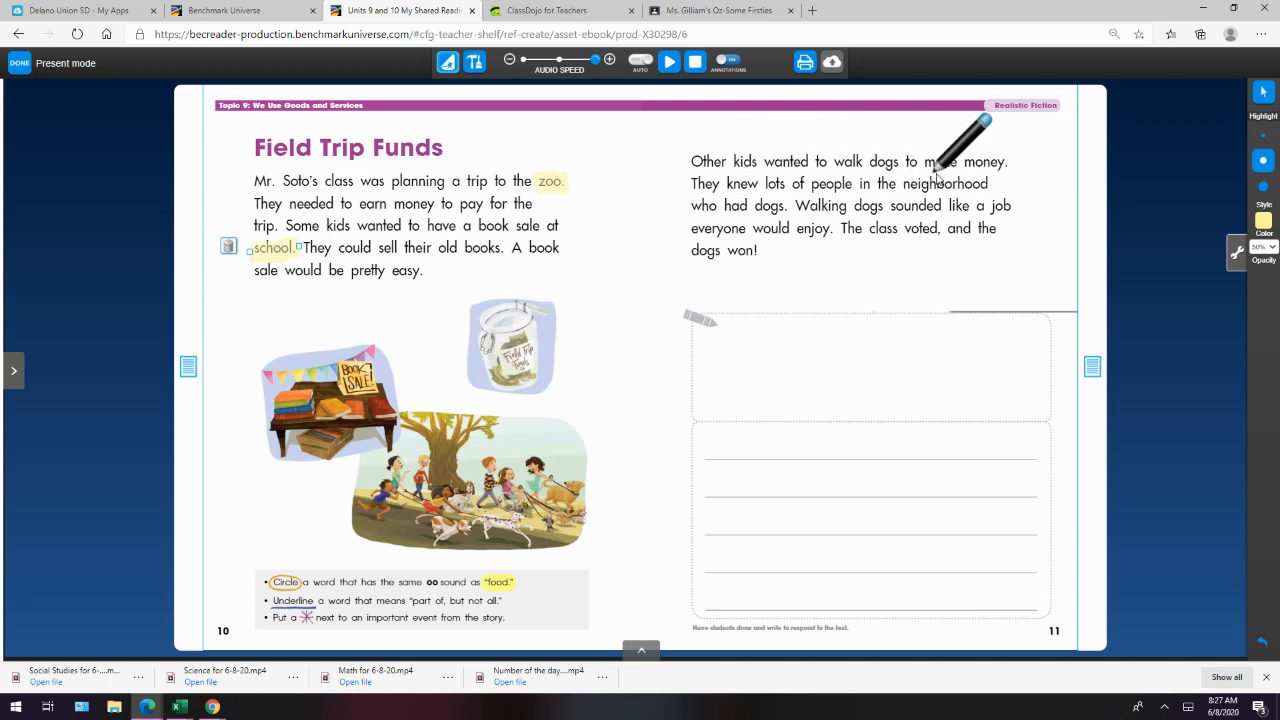
pyautogui.moveTo(960, 150)
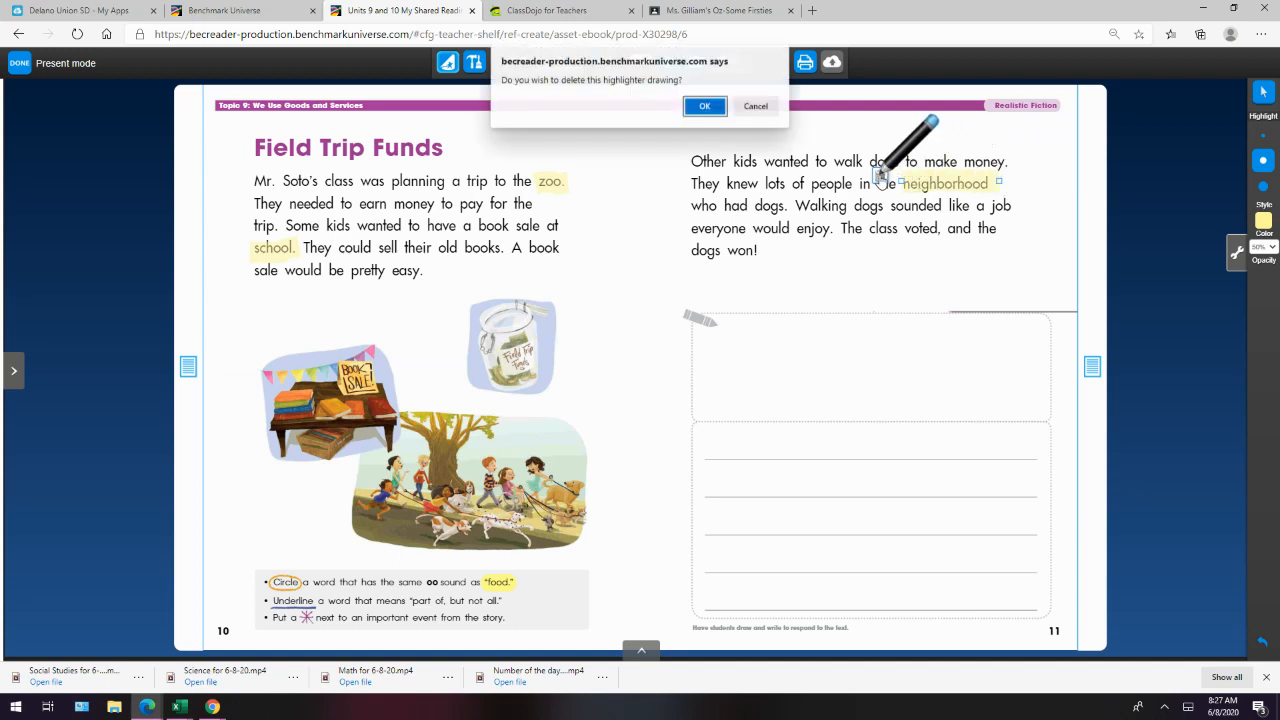
pyautogui.click(704, 106)
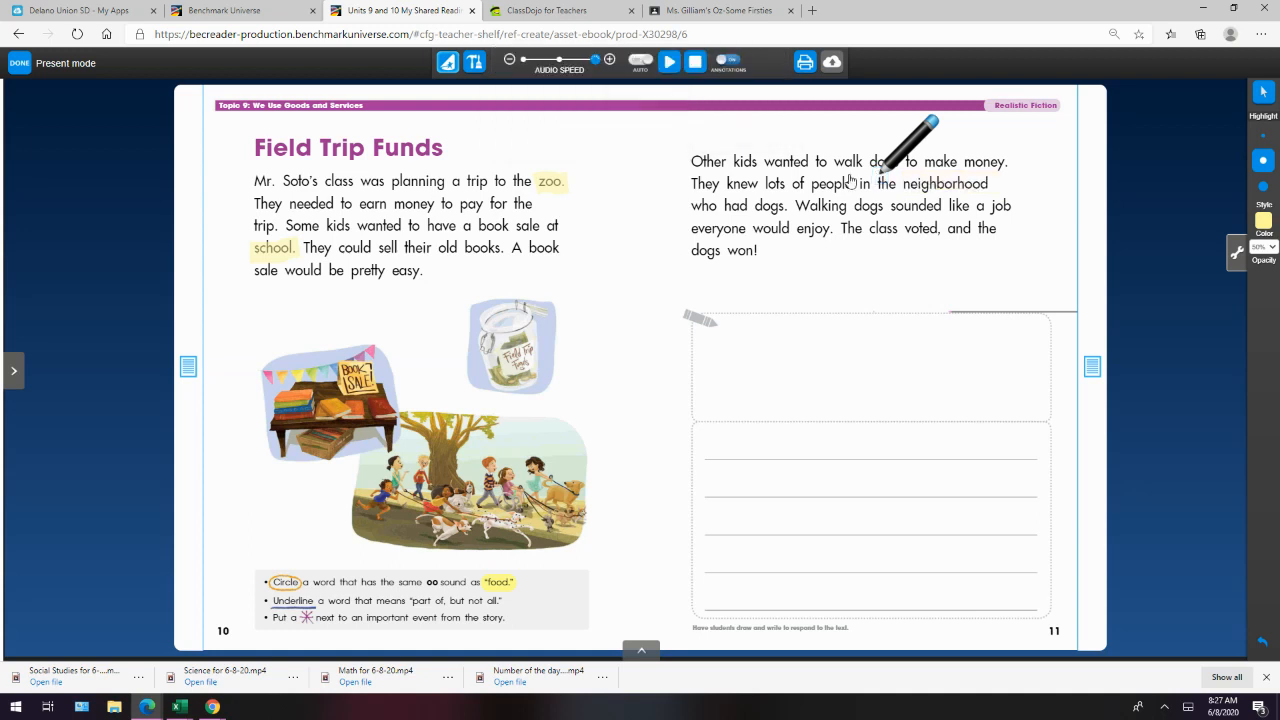
pyautogui.moveTo(942, 184)
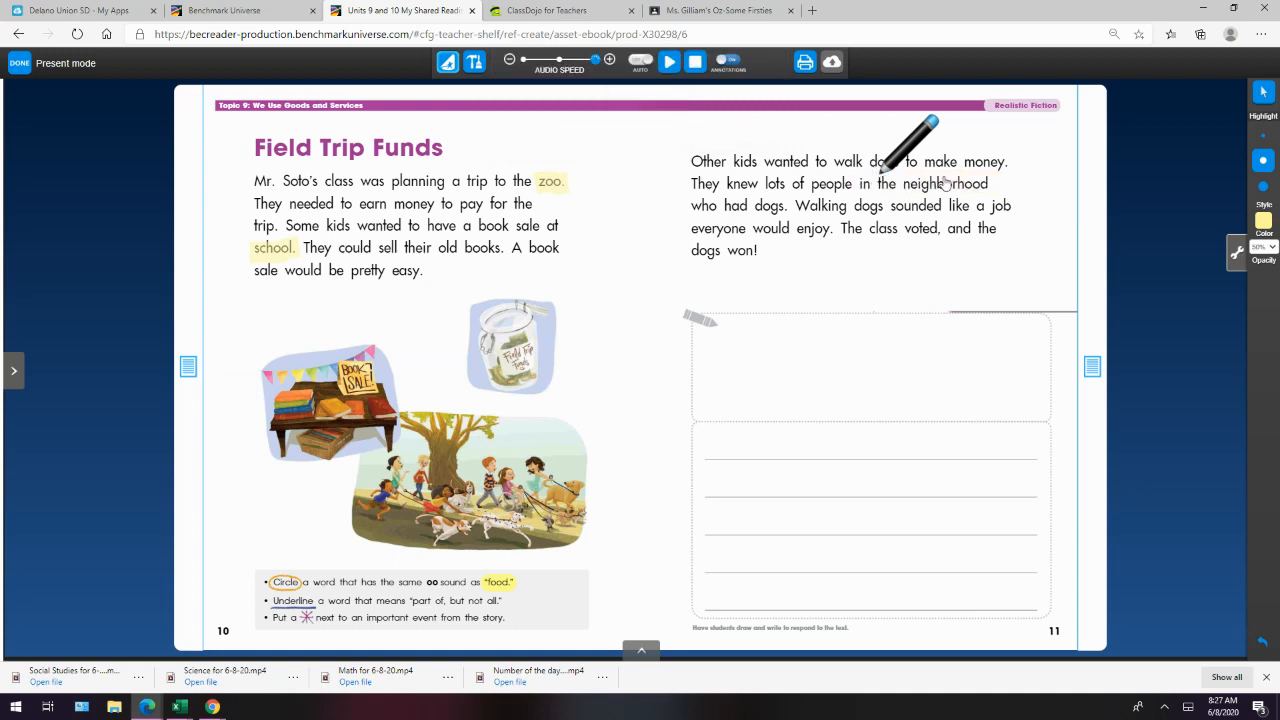
pyautogui.moveTo(984, 196)
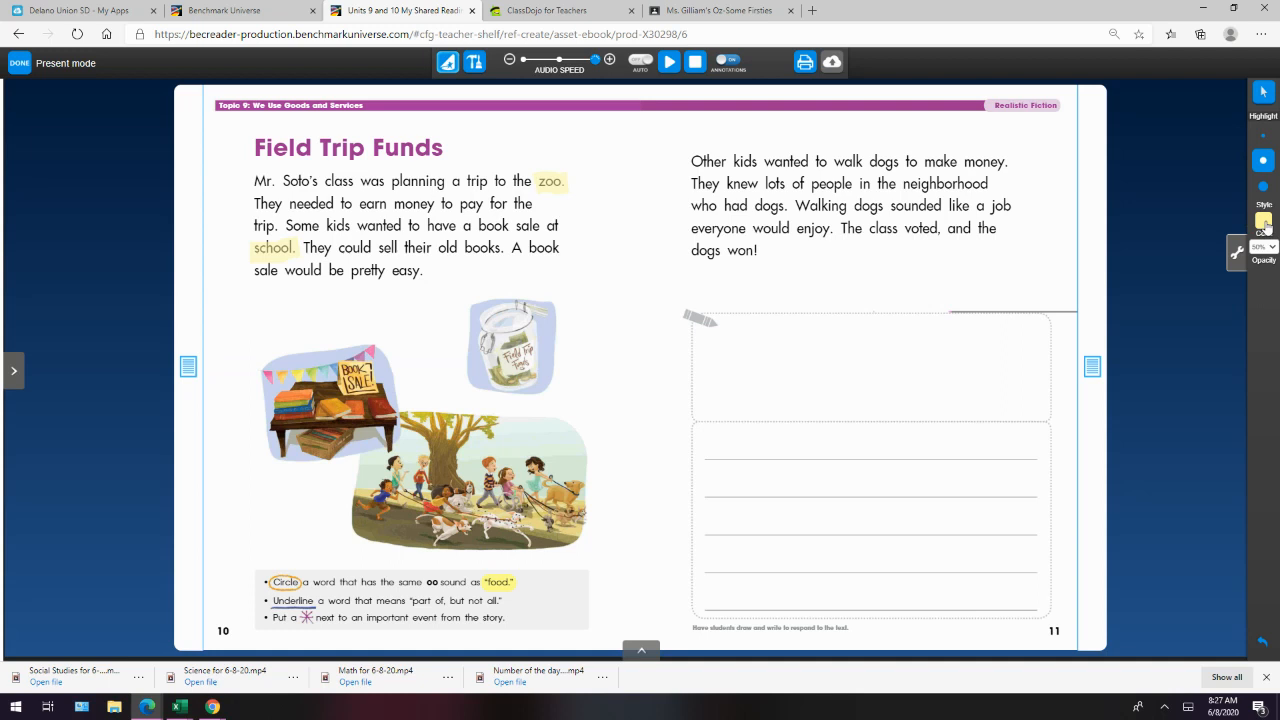
# Step: Highlight book, books and neighborhood in pink, then start the page narration
pyautogui.click(1264, 220)
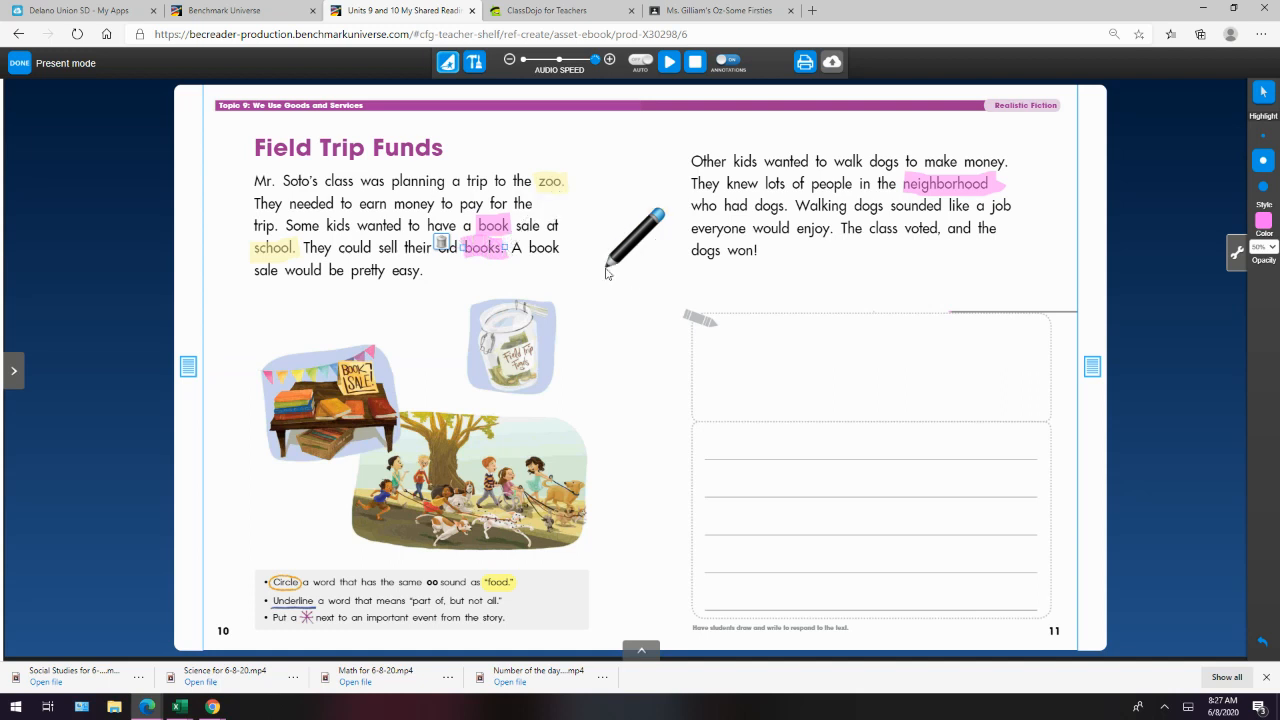
pyautogui.moveTo(616, 264)
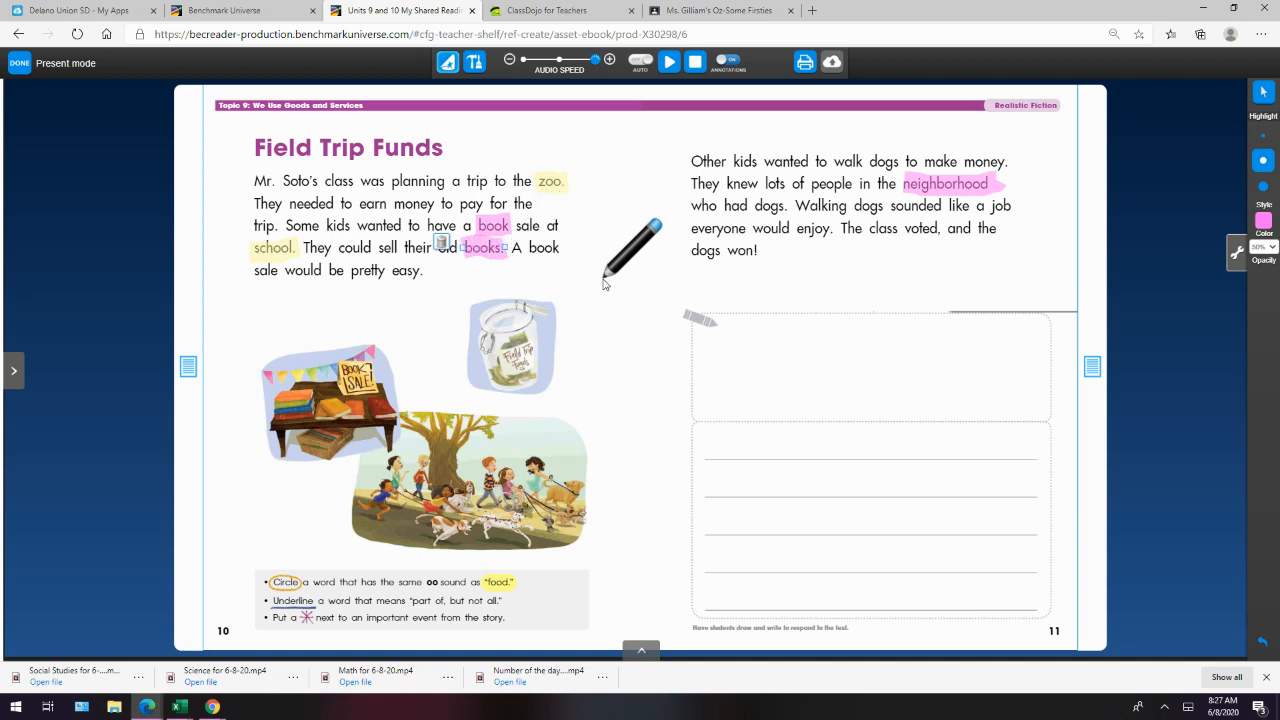
pyautogui.click(668, 60)
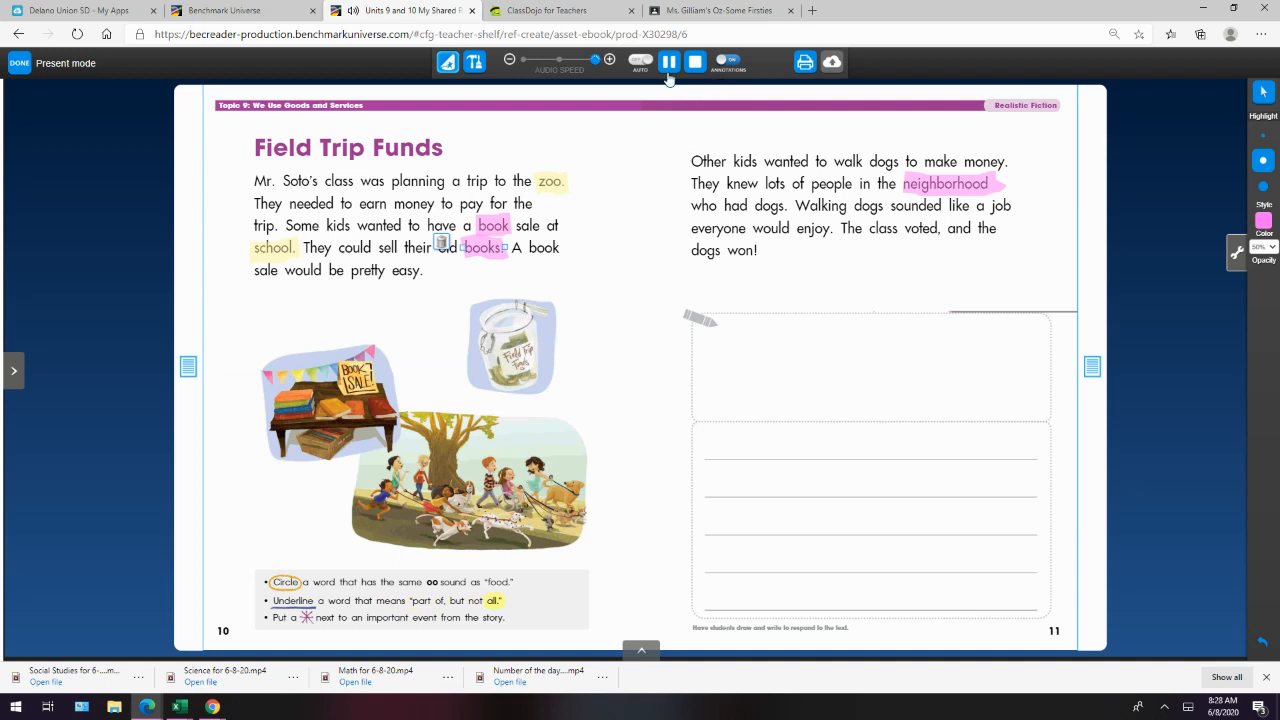
# Step: Pause narration, highlight the second book in 'A book sale' pink and underline Some with the pen
pyautogui.click(668, 62)
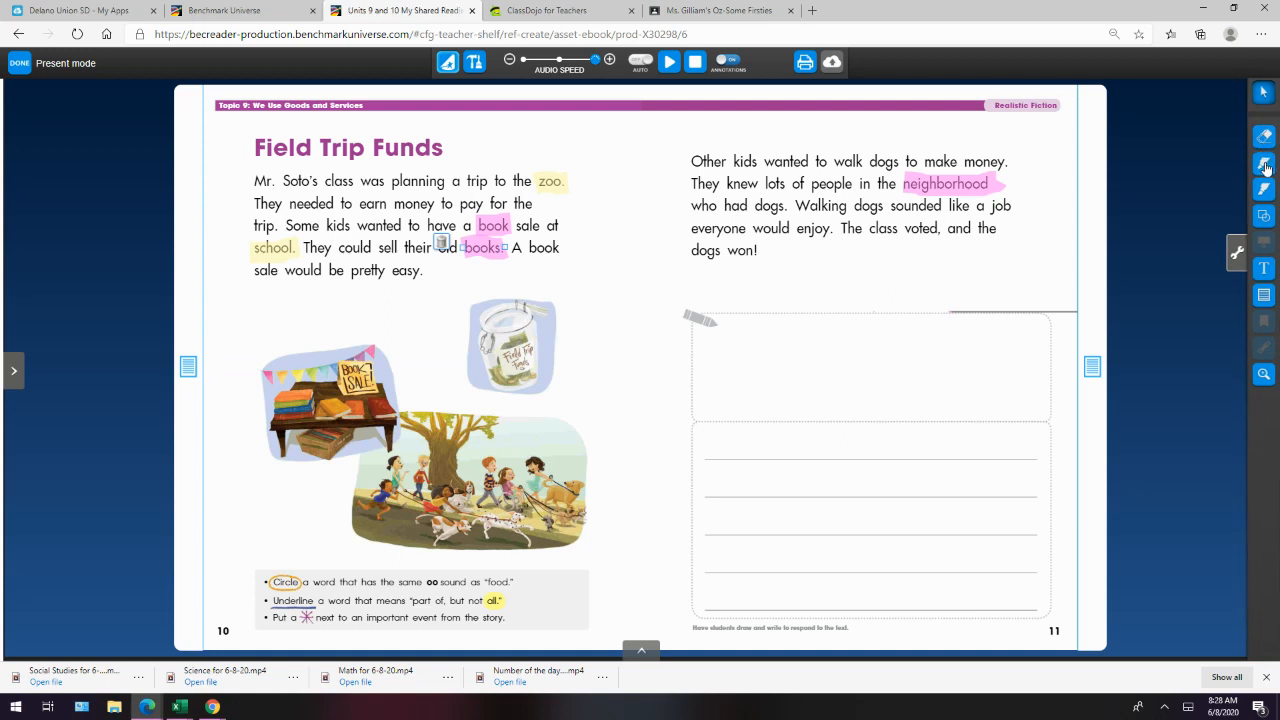
pyautogui.click(1264, 164)
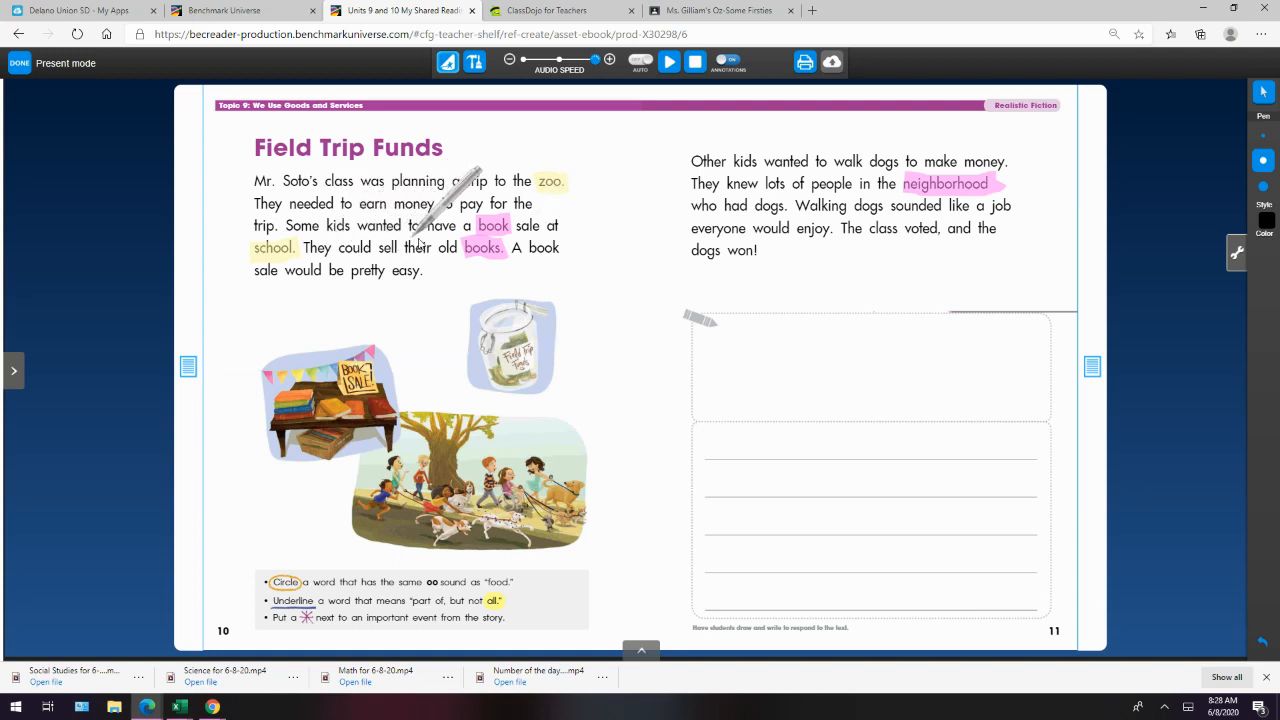
pyautogui.moveTo(524, 190)
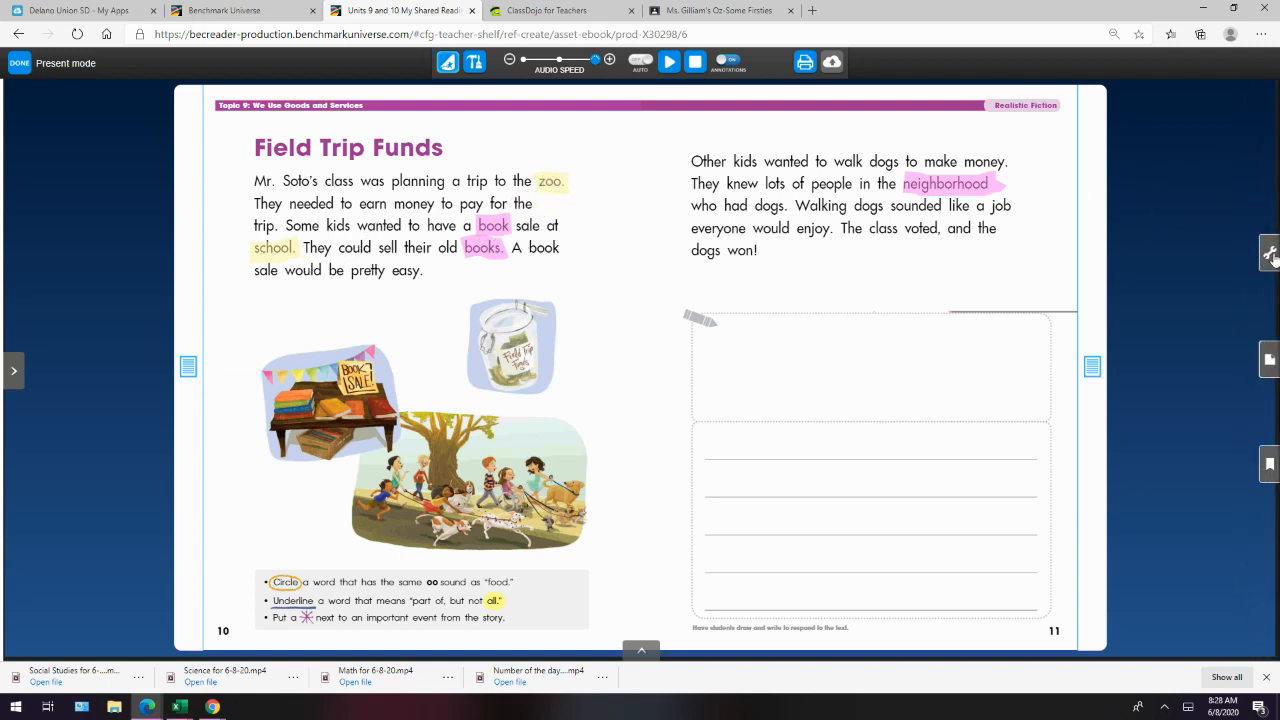
pyautogui.click(1272, 252)
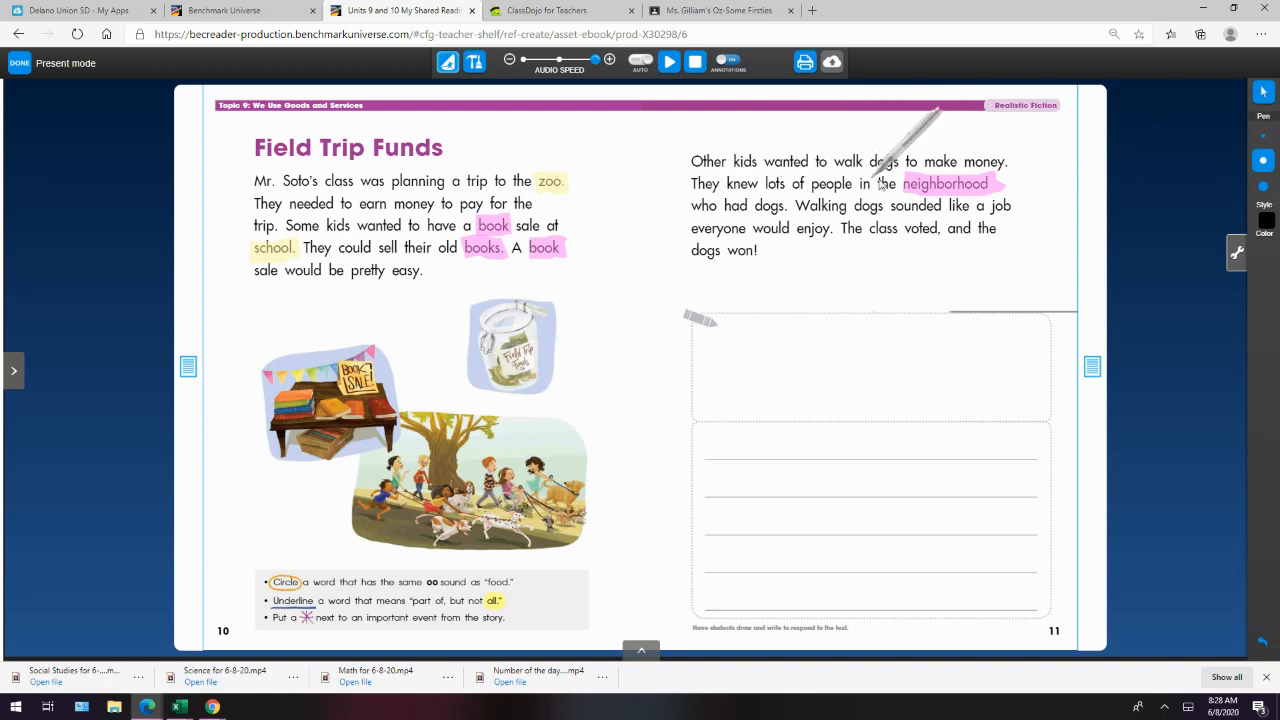
pyautogui.moveTo(716, 204)
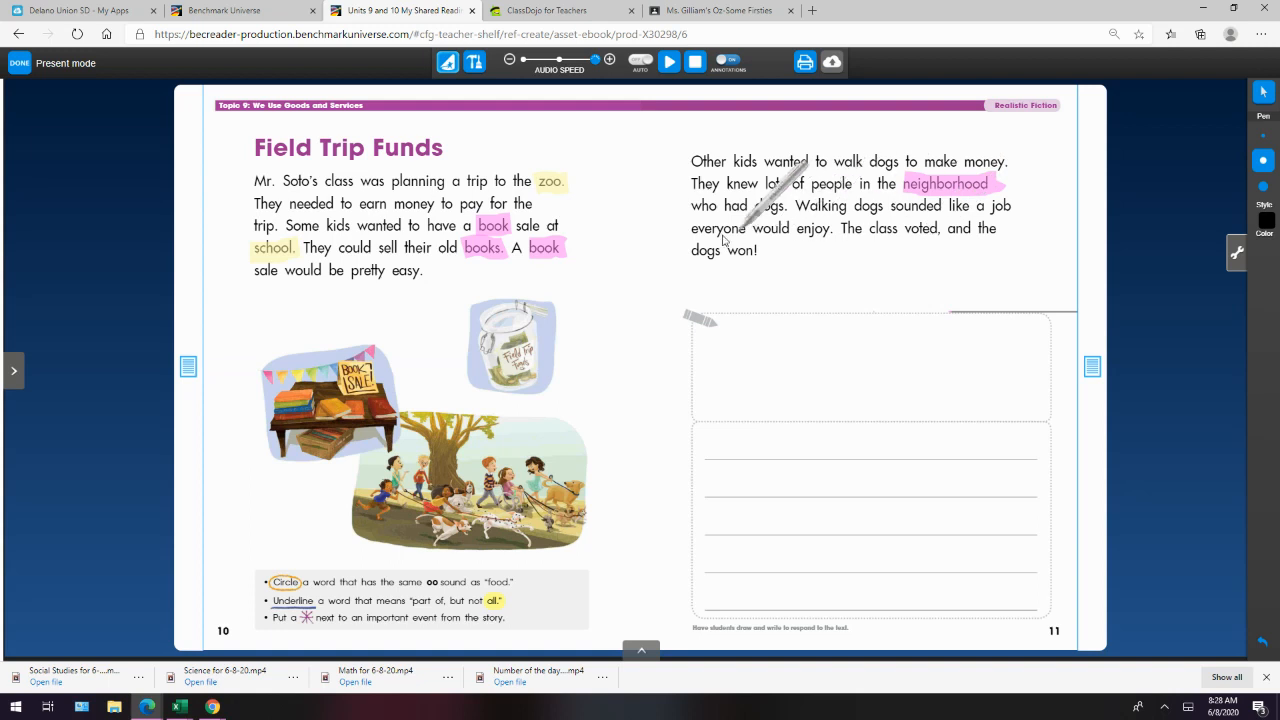
pyautogui.moveTo(780, 290)
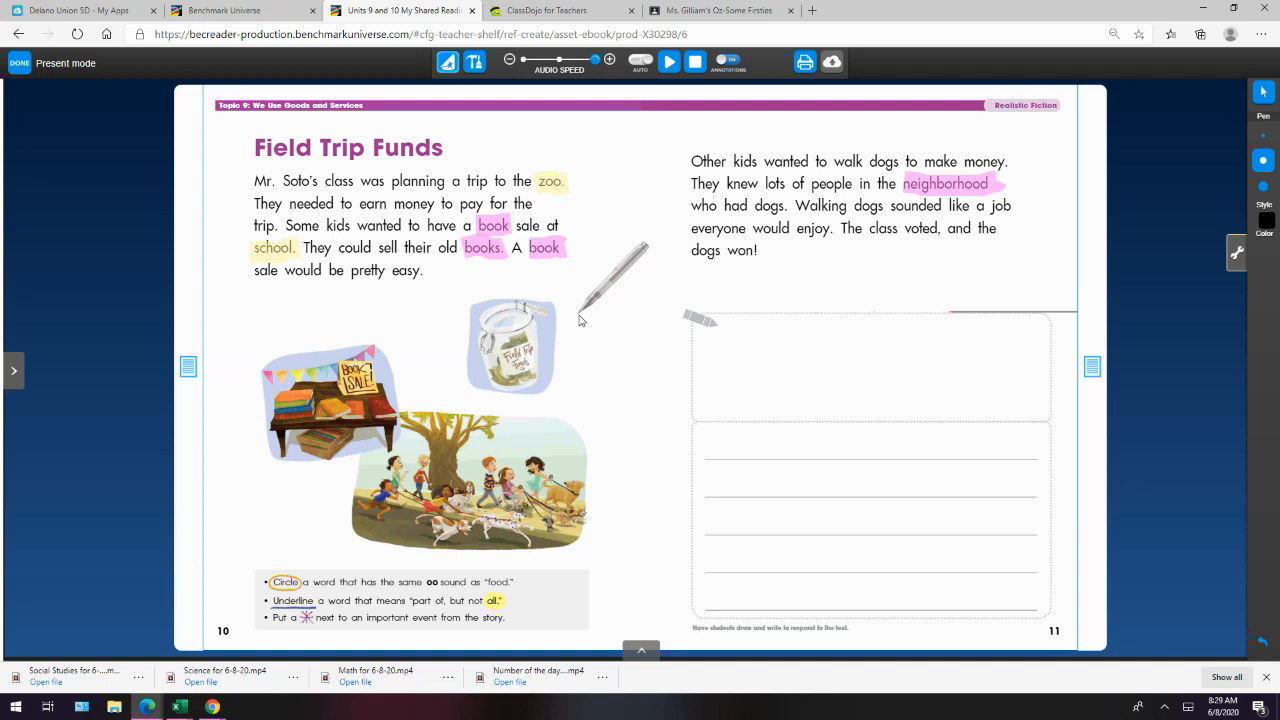
pyautogui.moveTo(296, 236)
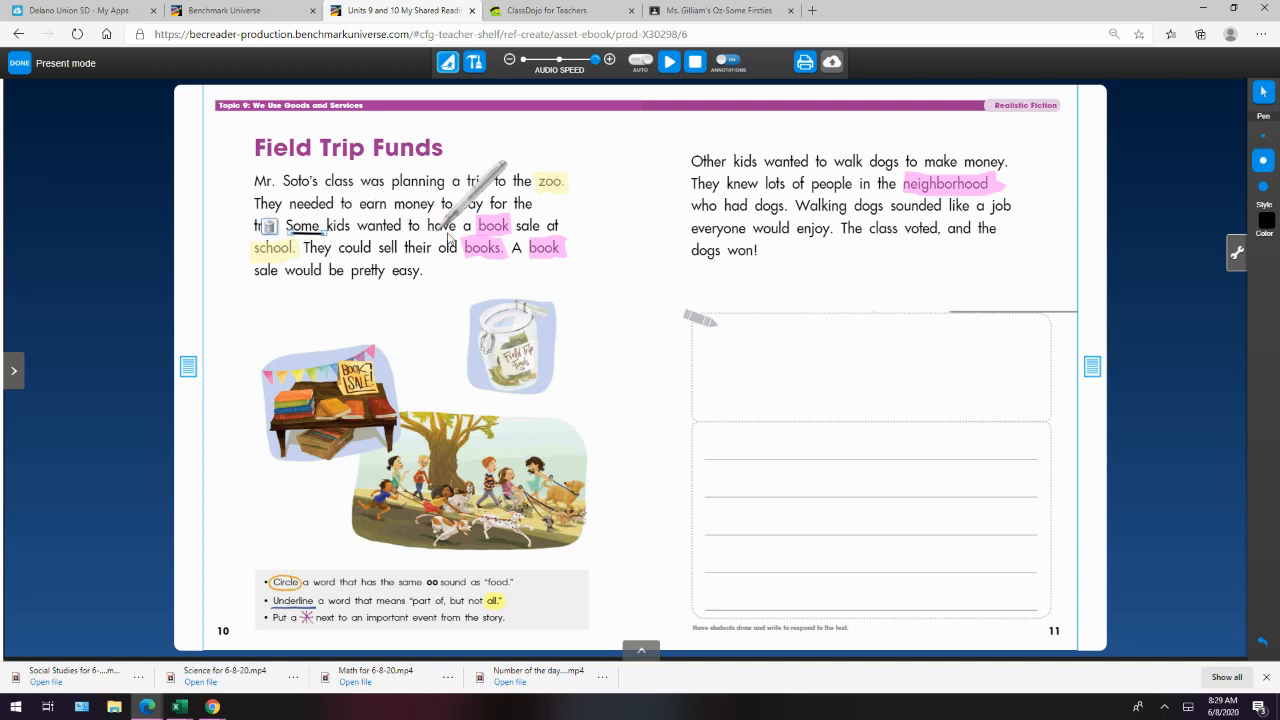
pyautogui.moveTo(588, 284)
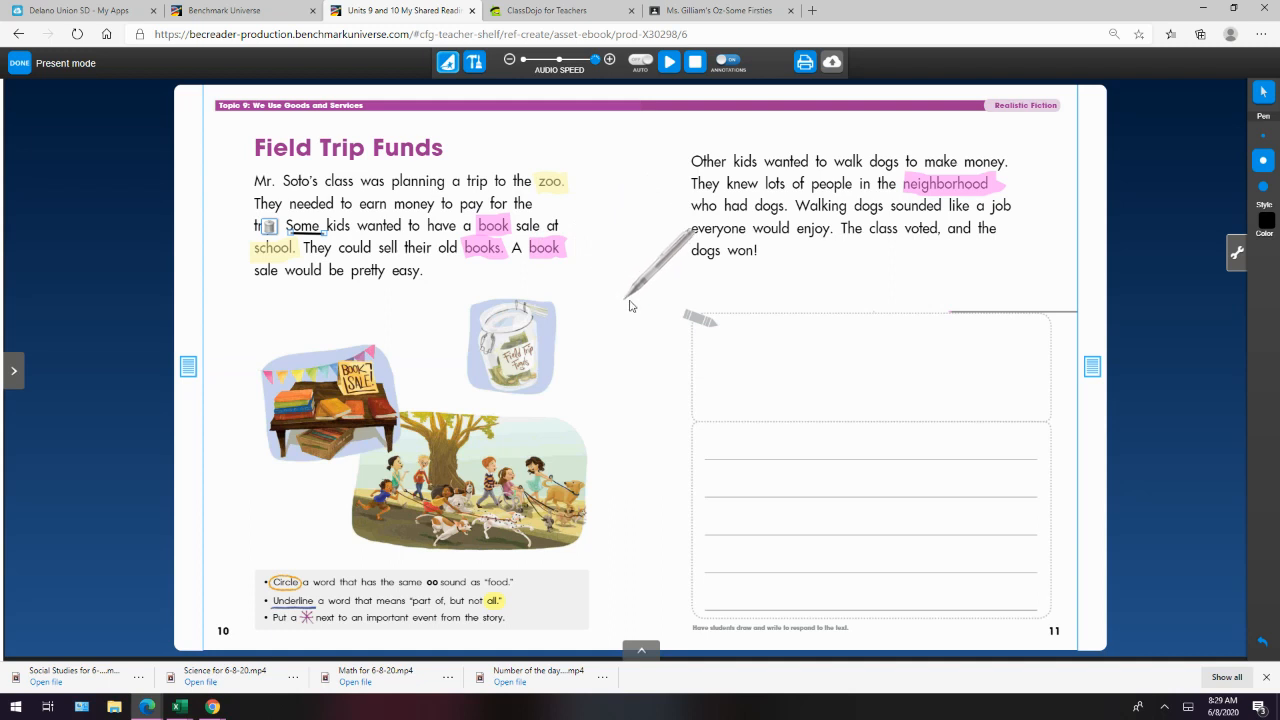
pyautogui.moveTo(880, 164)
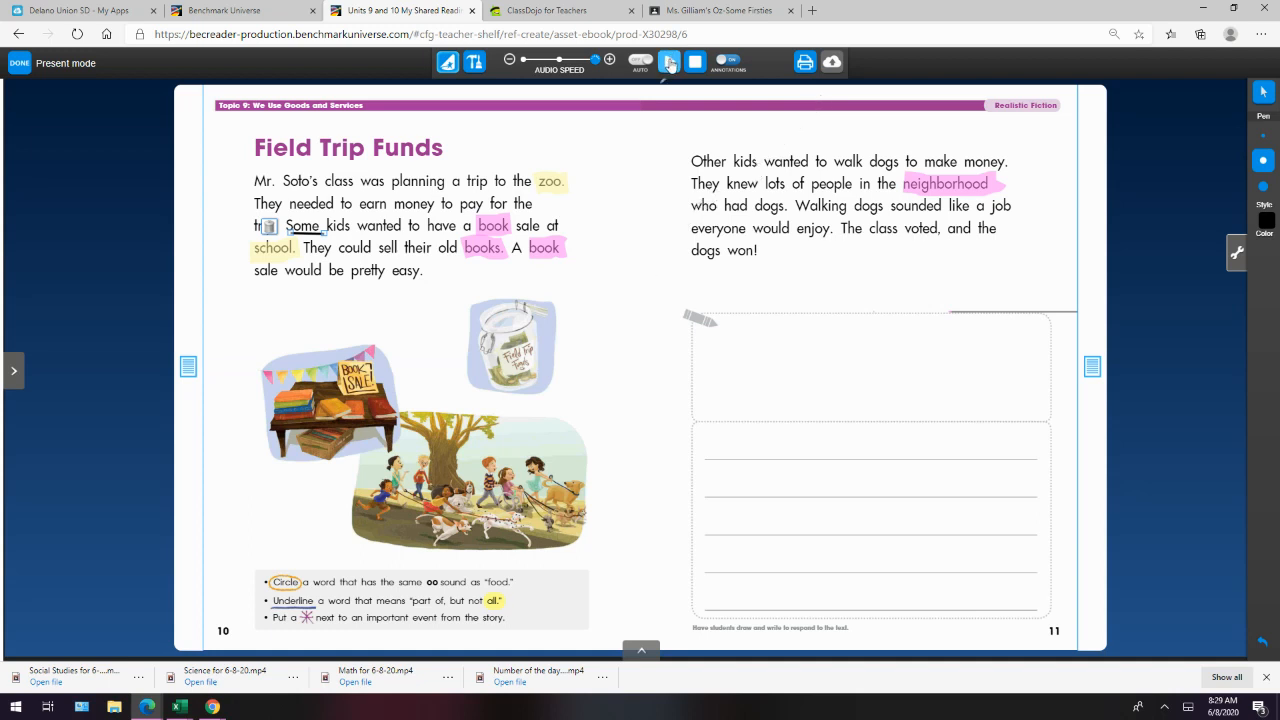
# Step: Replay the narration and draw a star beside zoo in the first sentence
pyautogui.click(668, 62)
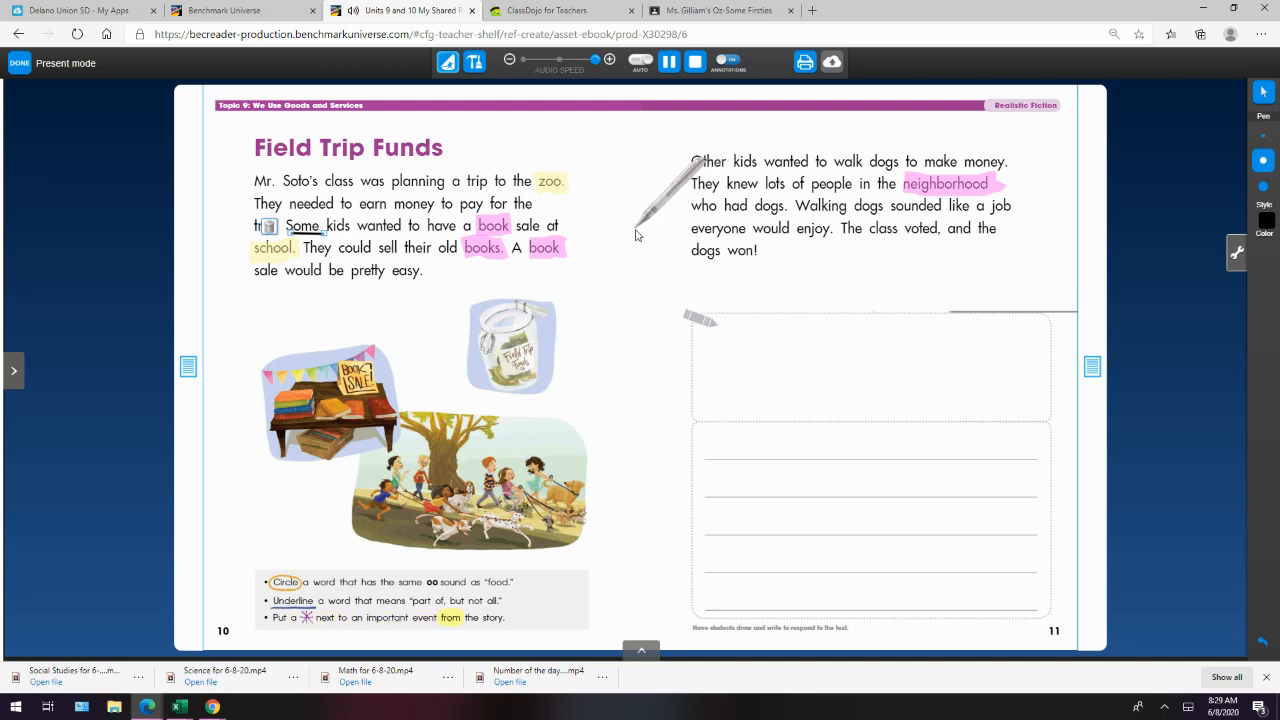
pyautogui.click(668, 60)
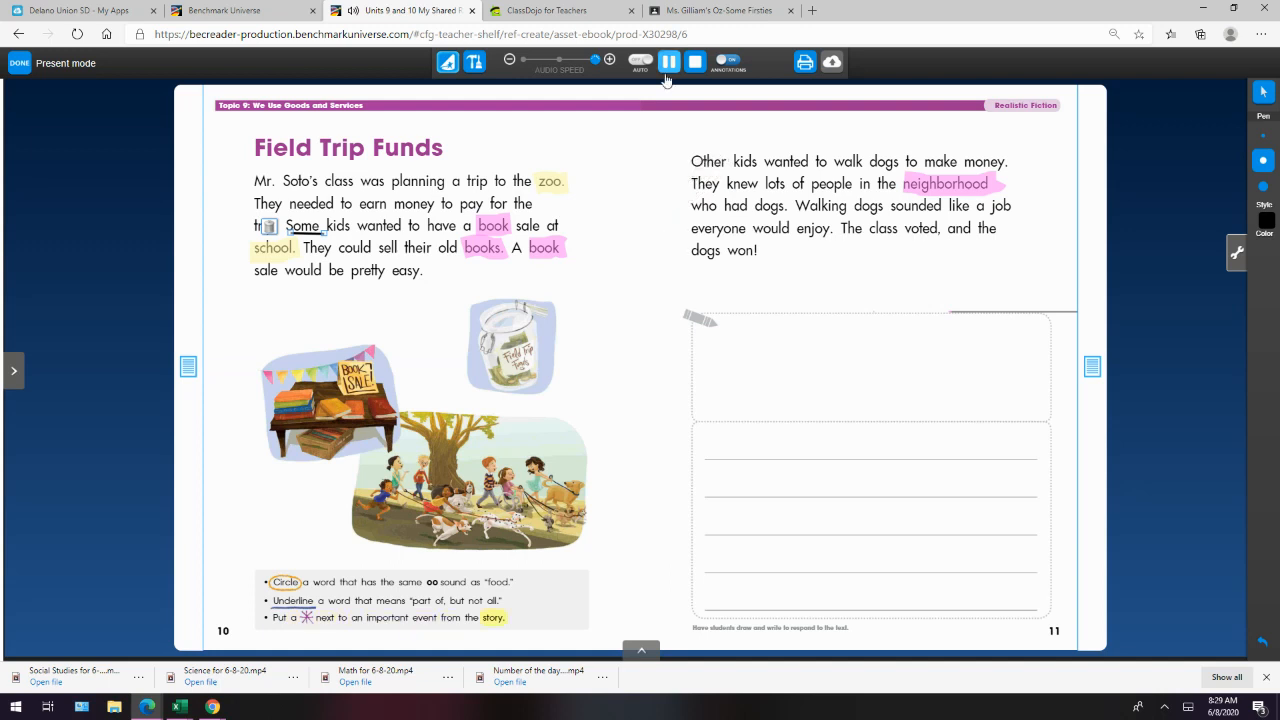
pyautogui.click(668, 60)
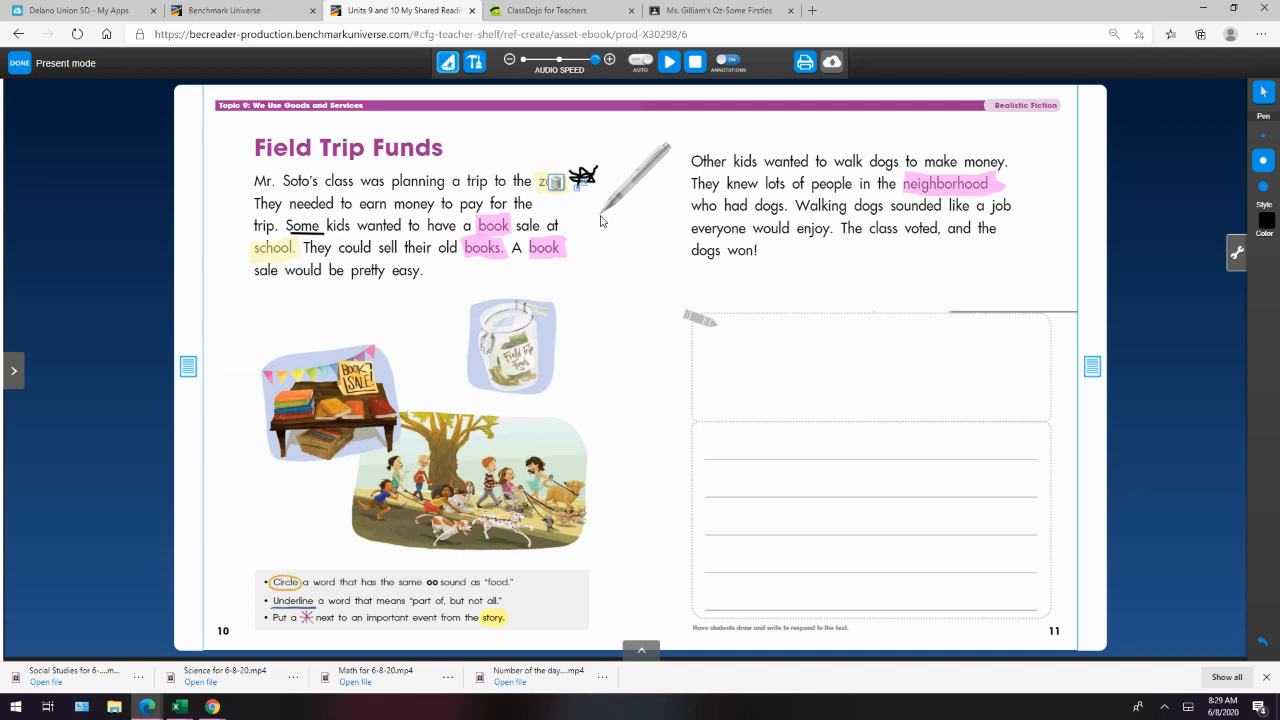
pyautogui.moveTo(596, 222)
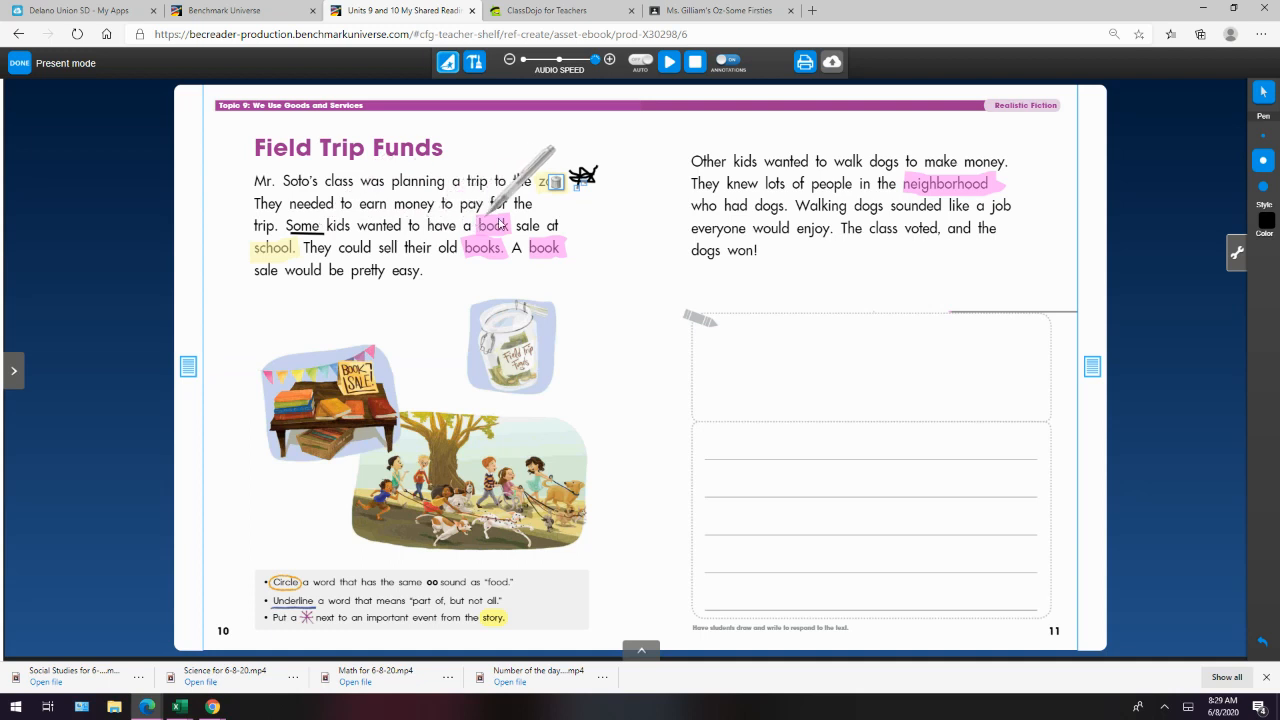
pyautogui.moveTo(984, 160)
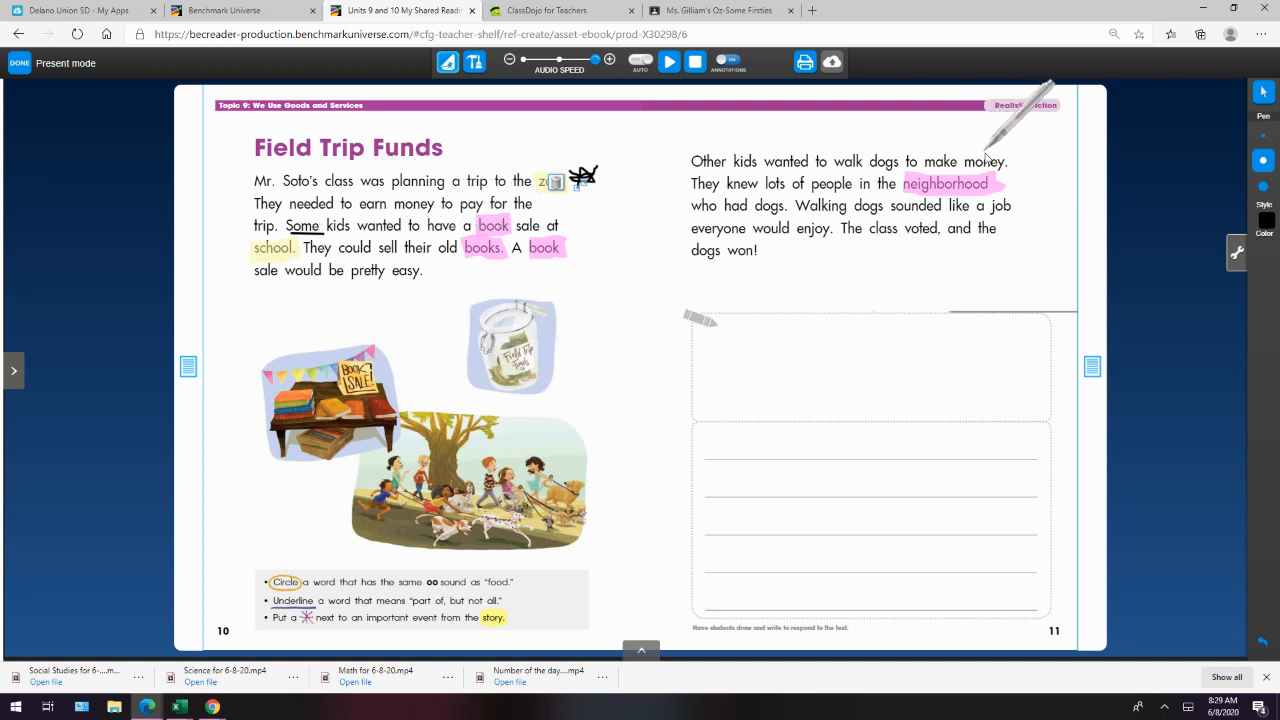
pyautogui.moveTo(876, 196)
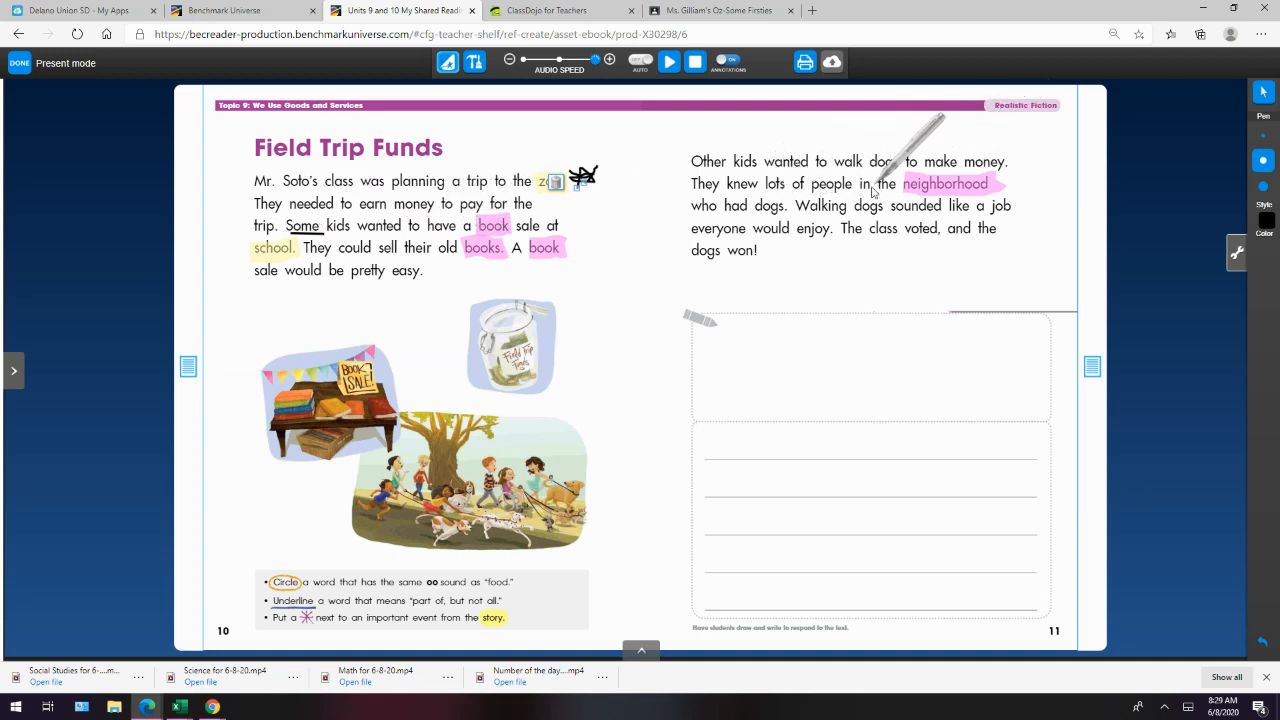